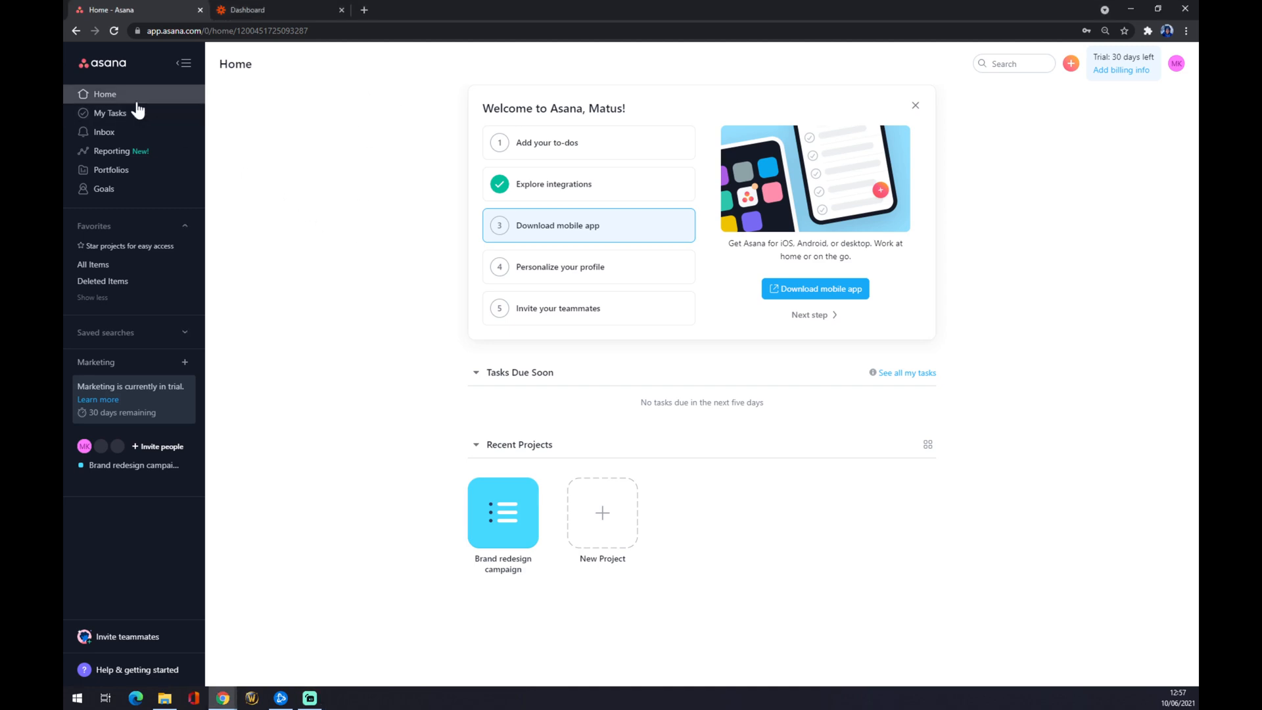
mouse_move(182, 102)
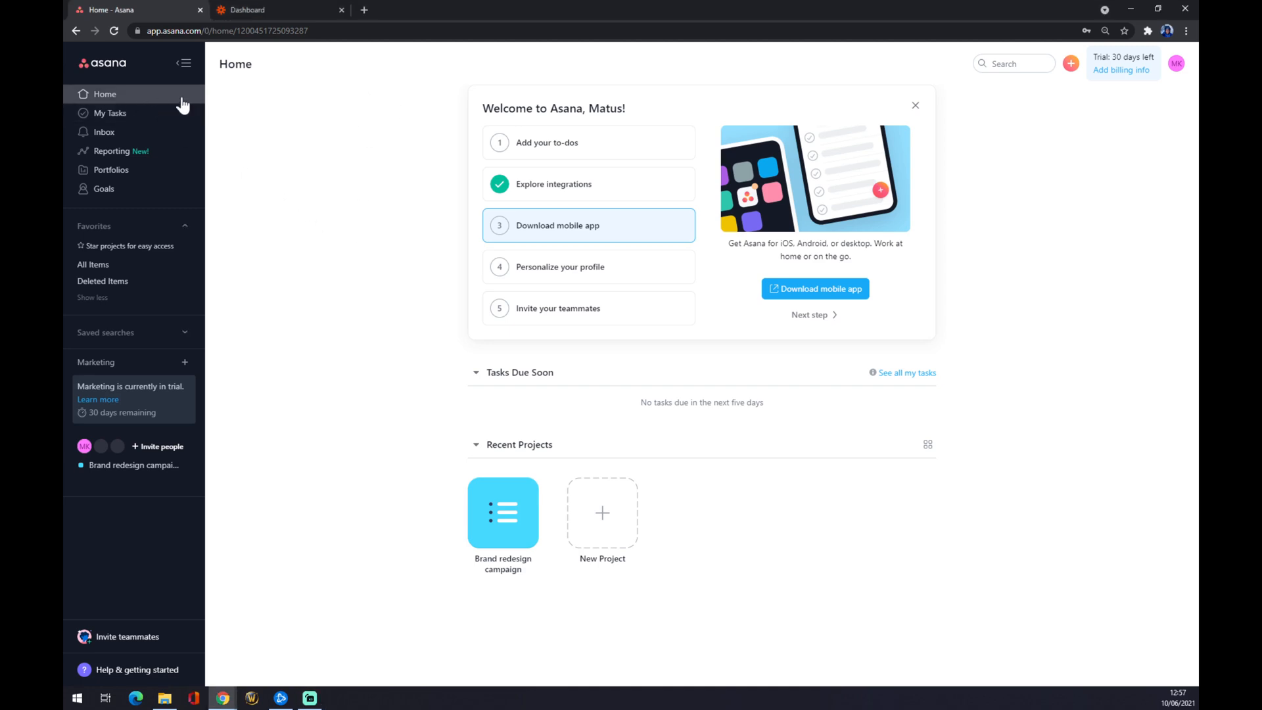
Step: From the Home welcome card's Explore integrations step, launch Asana's app integrations directory
left_click(588, 184)
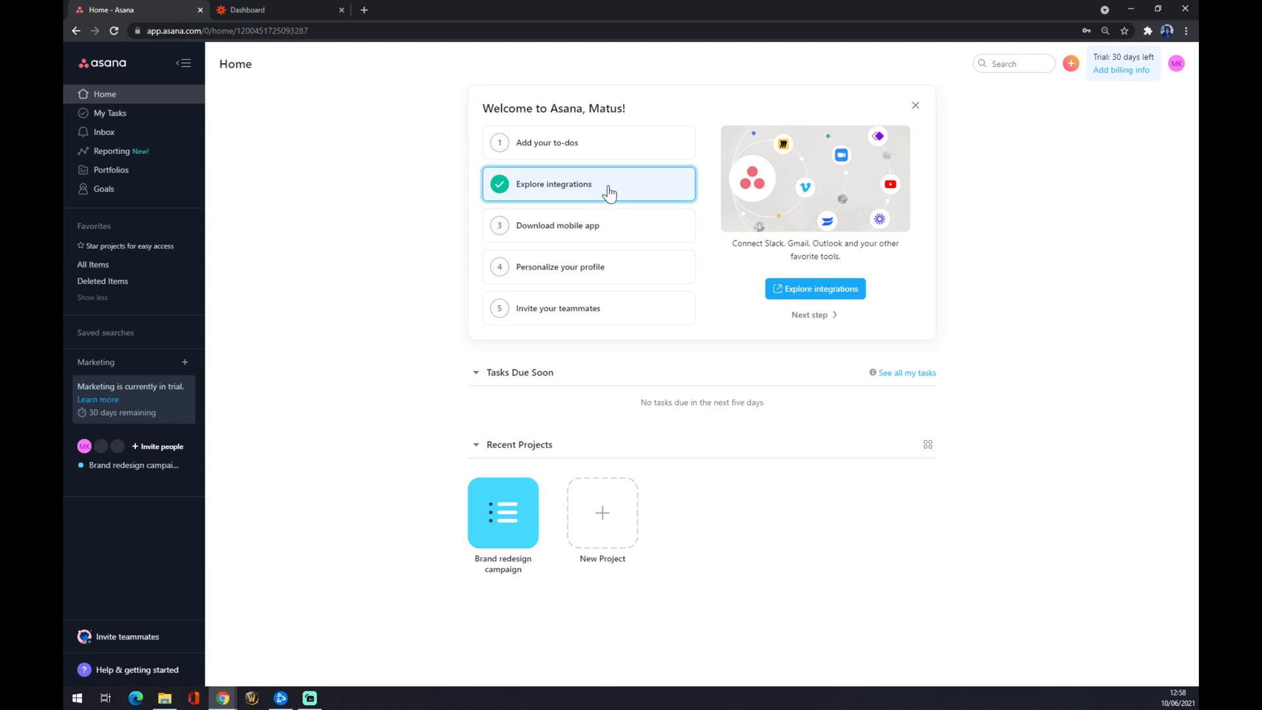
mouse_move(734, 207)
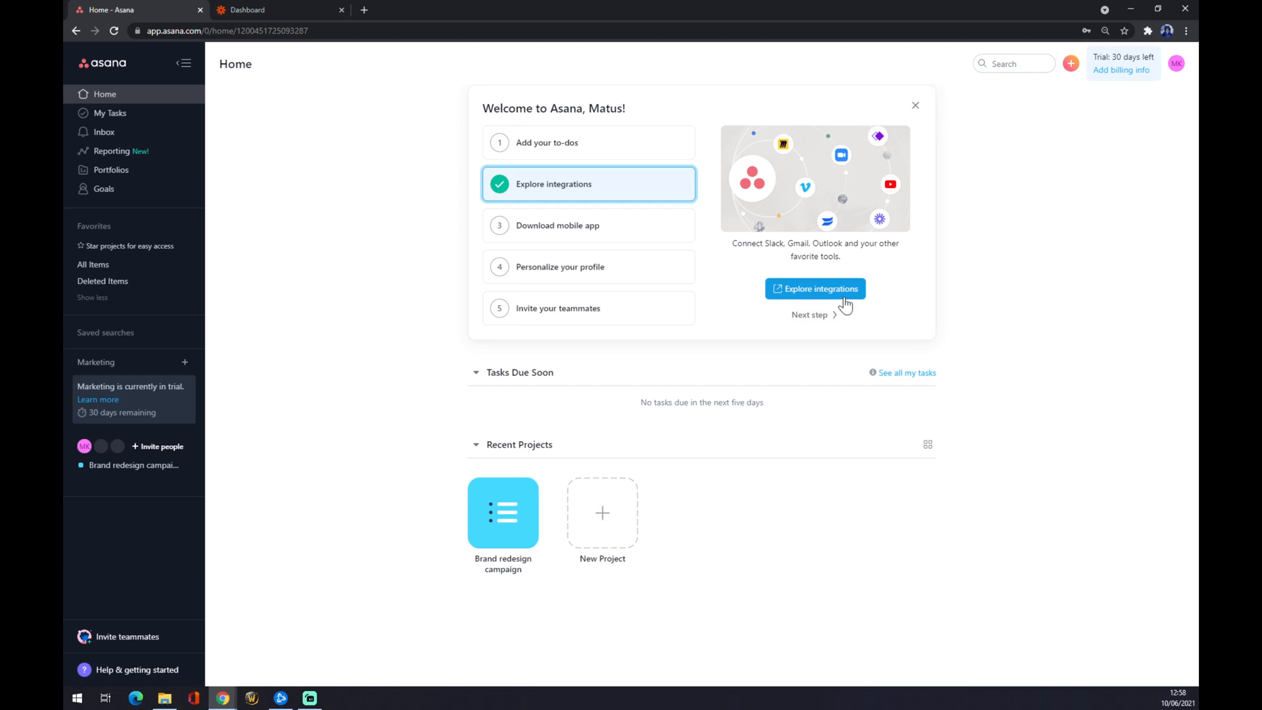
mouse_move(840, 311)
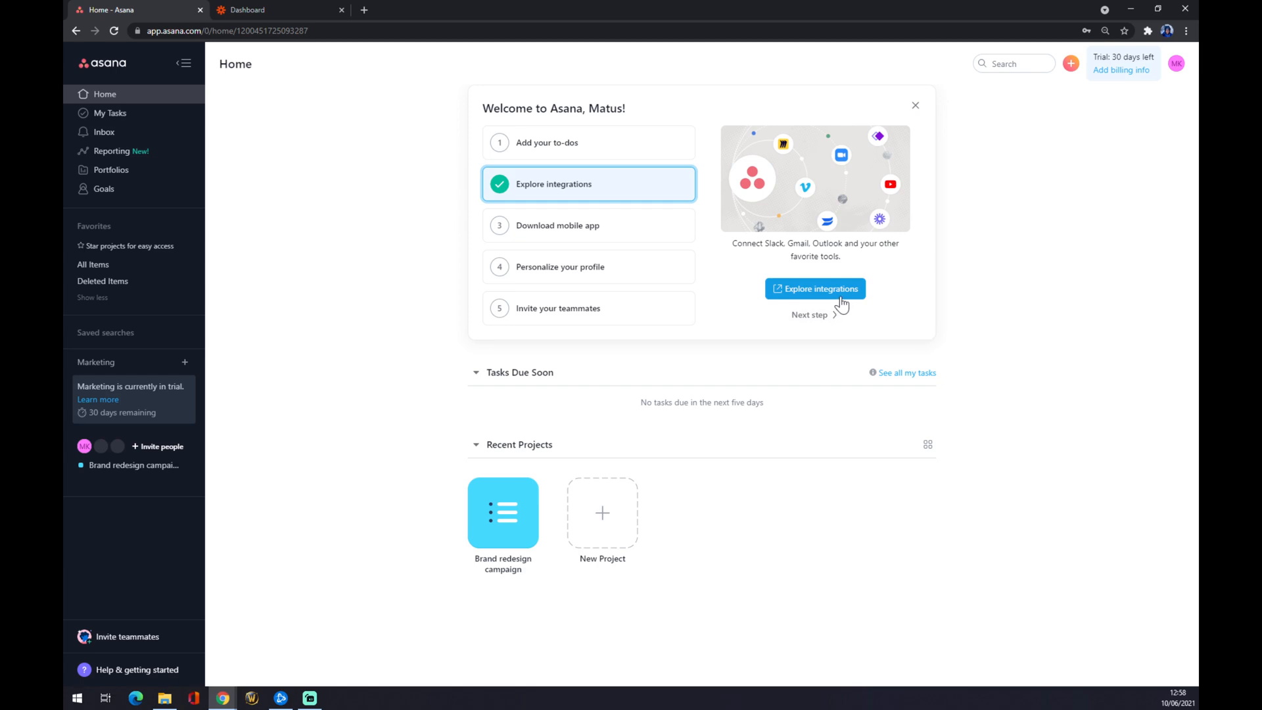
left_click(815, 288)
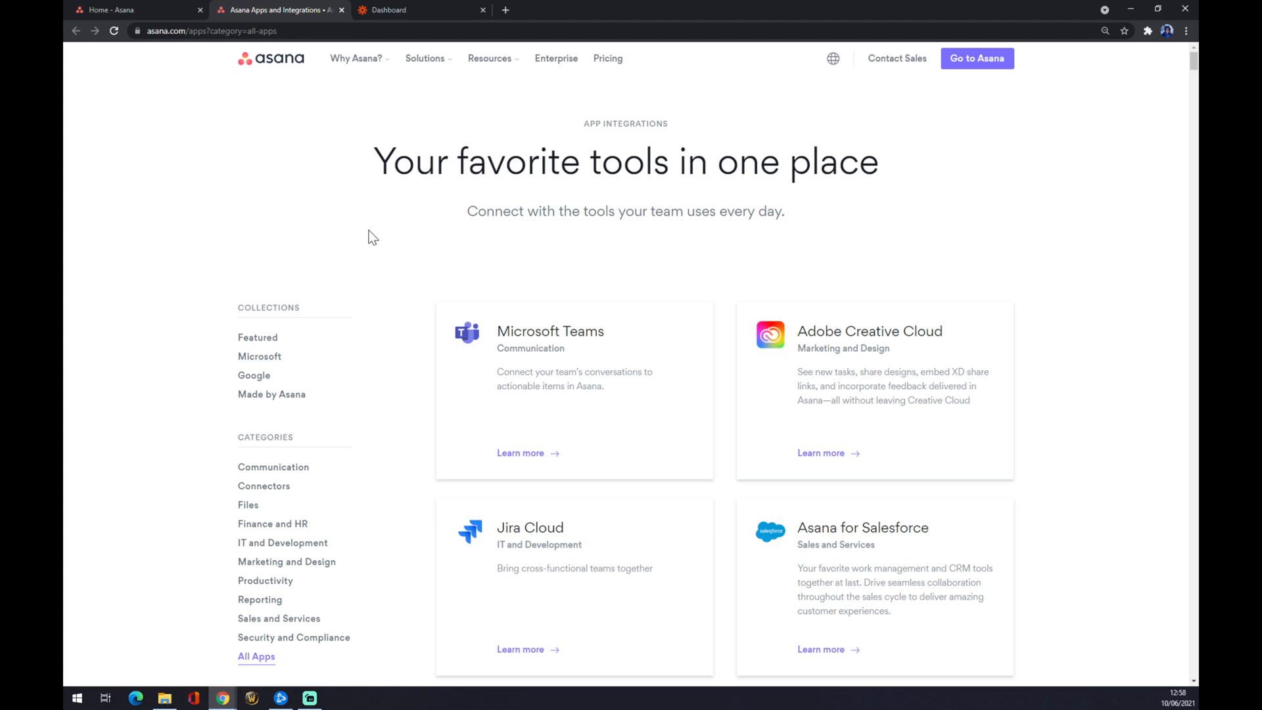
scroll("down", 3)
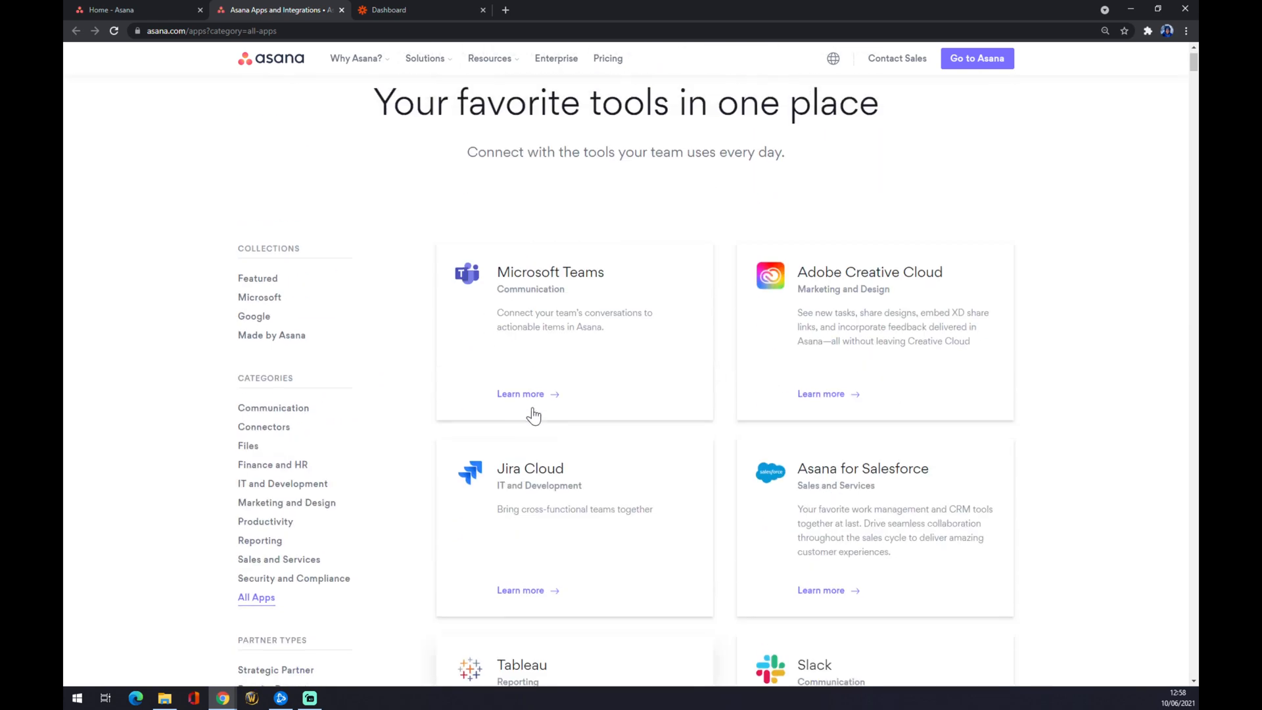
mouse_move(803, 224)
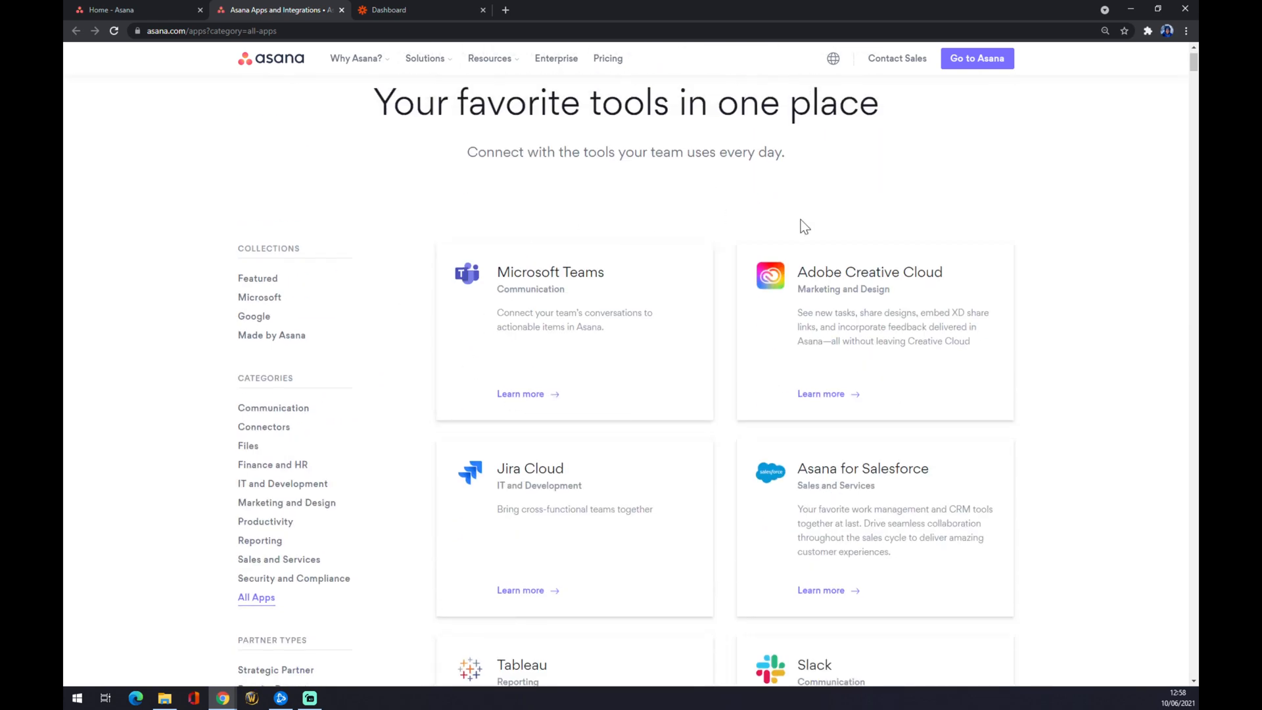
mouse_move(1034, 337)
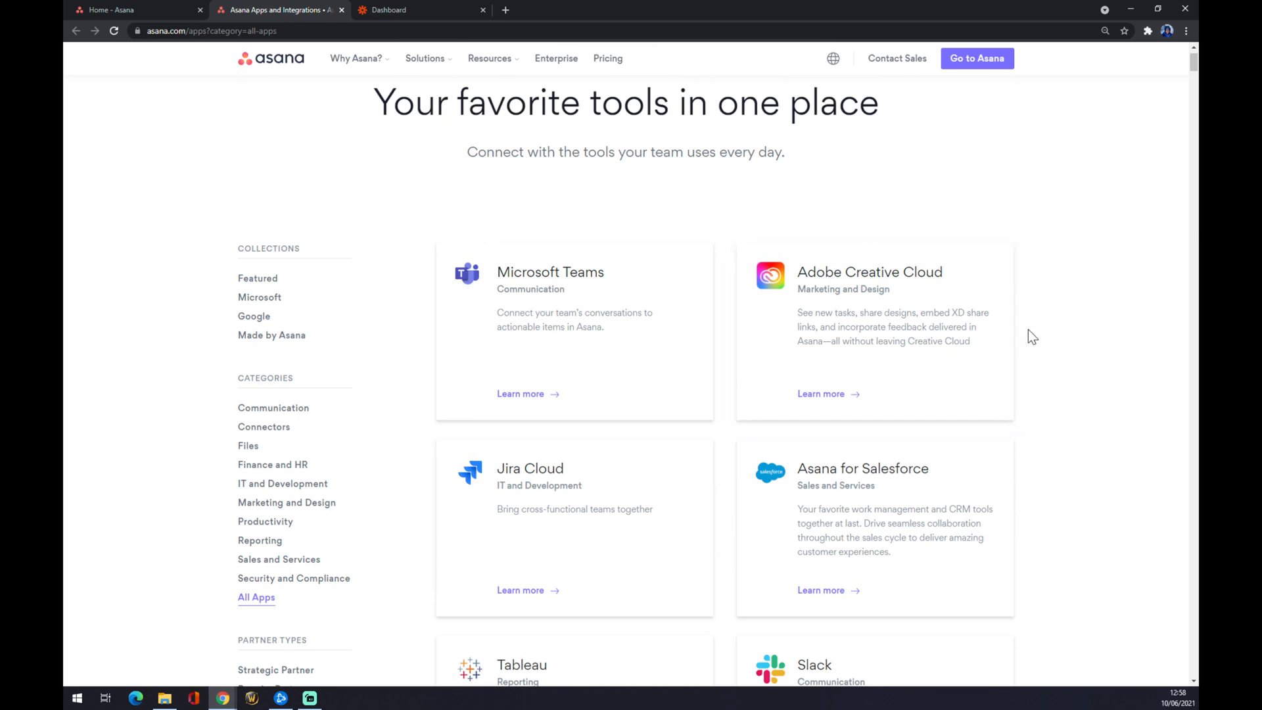
scroll("down", 3)
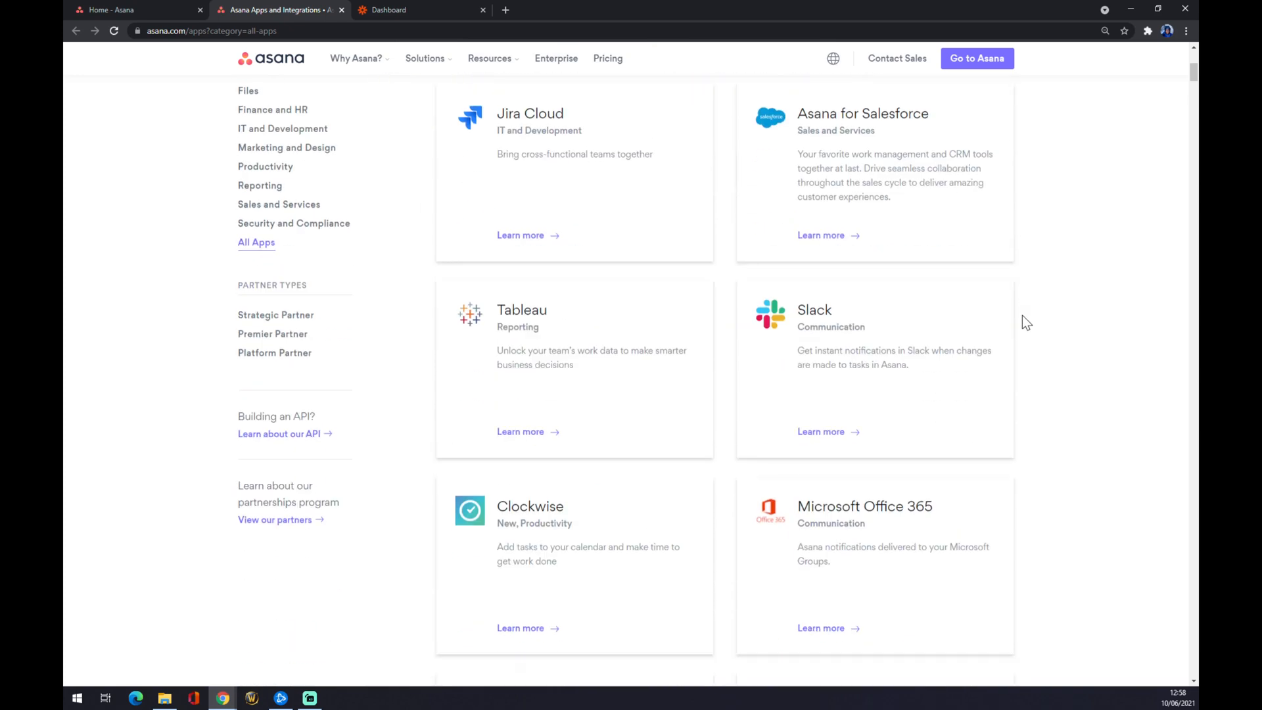
scroll("down", 3)
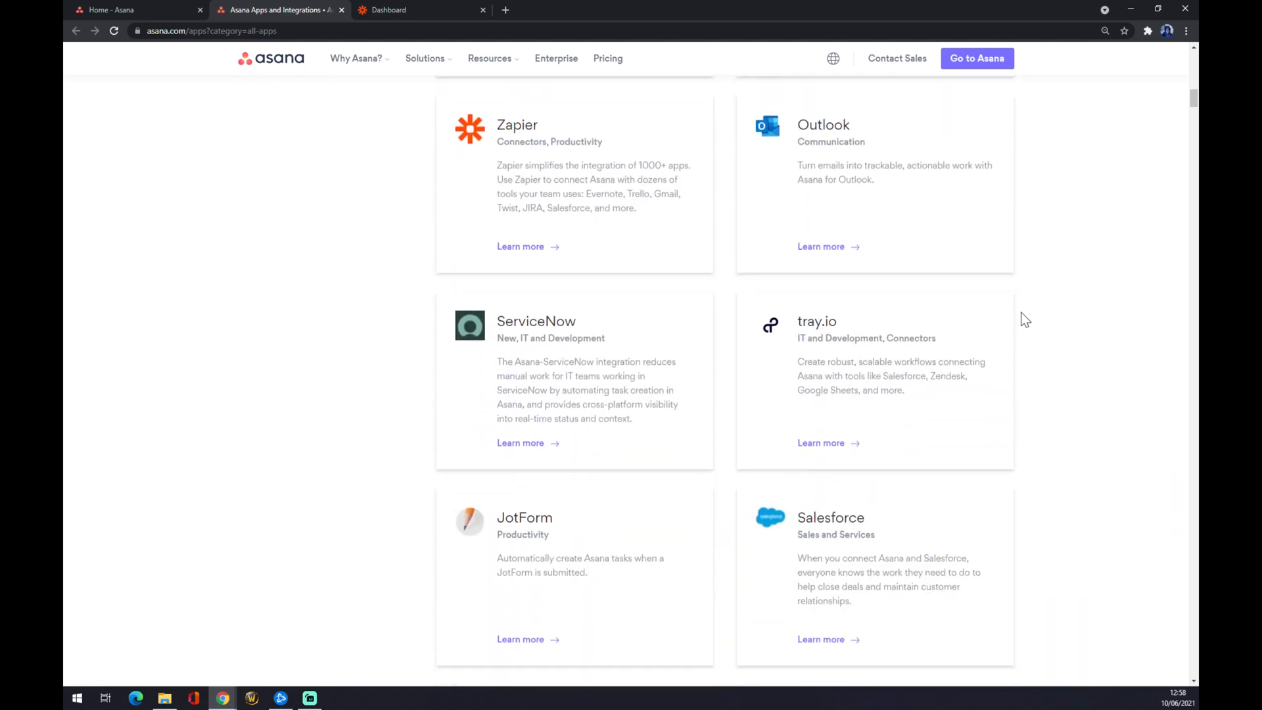
scroll("down", 3)
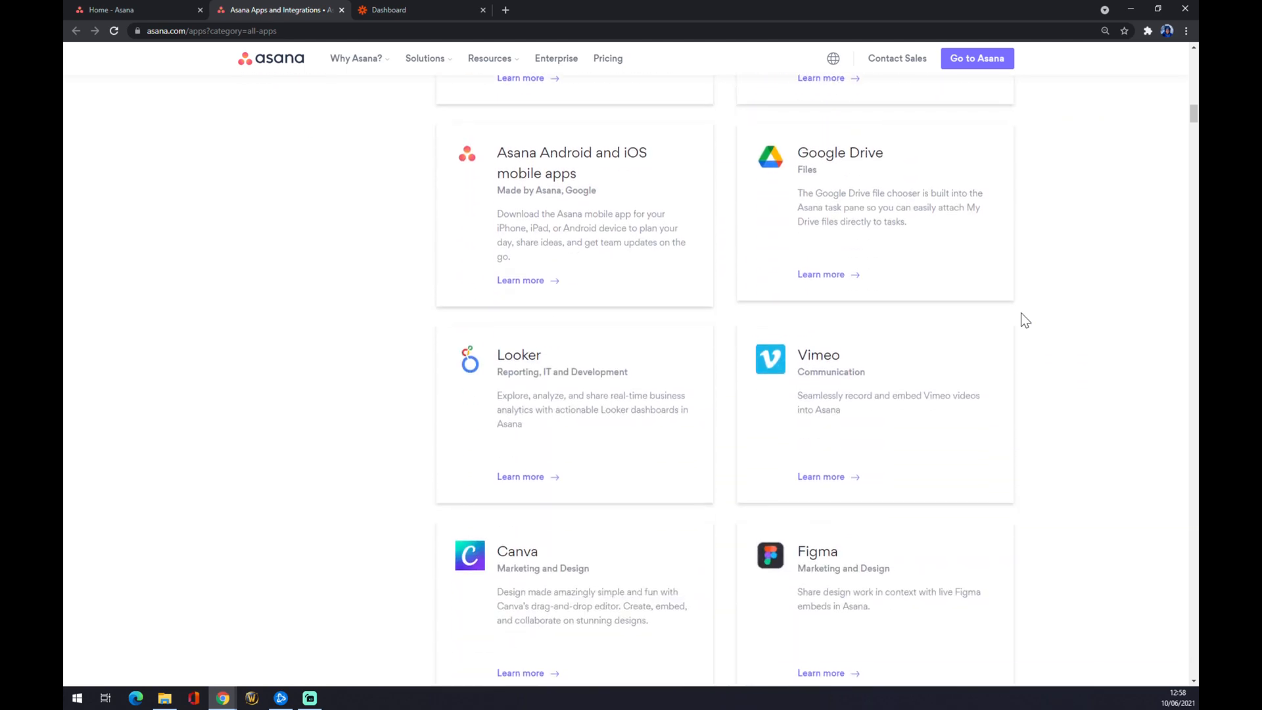
scroll("down", 3)
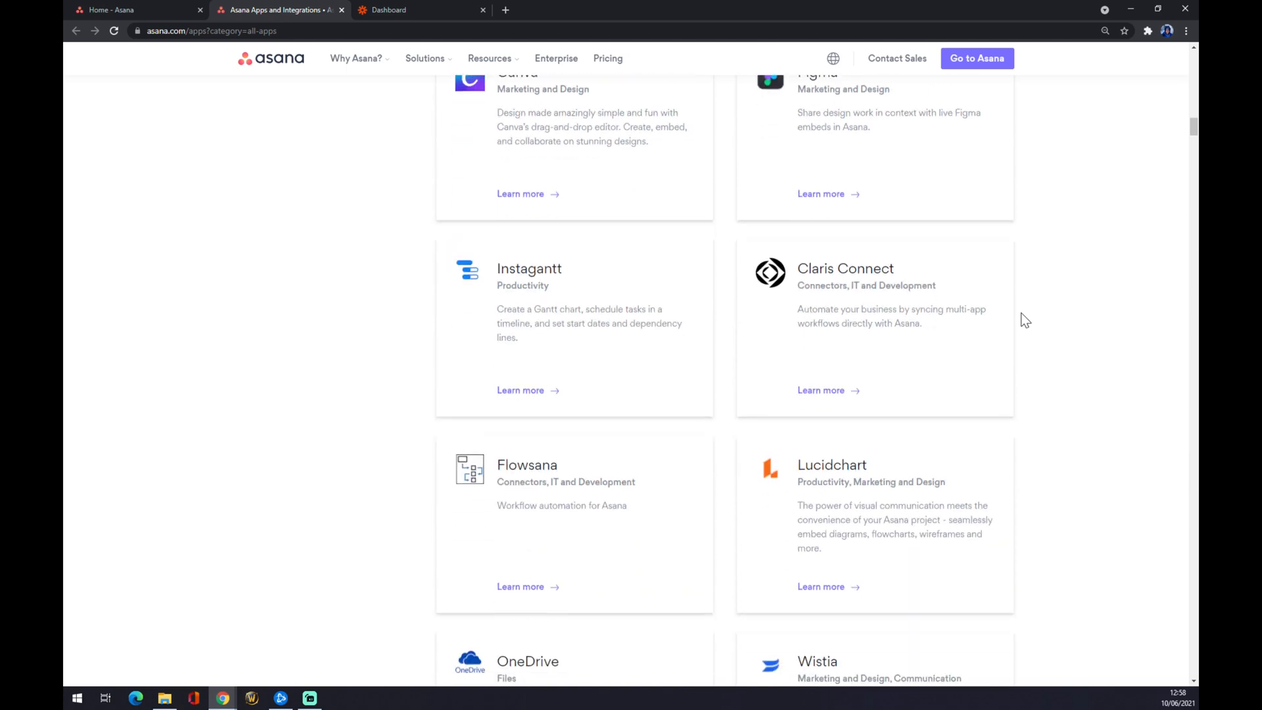
scroll("down", 3)
type("hubspo")
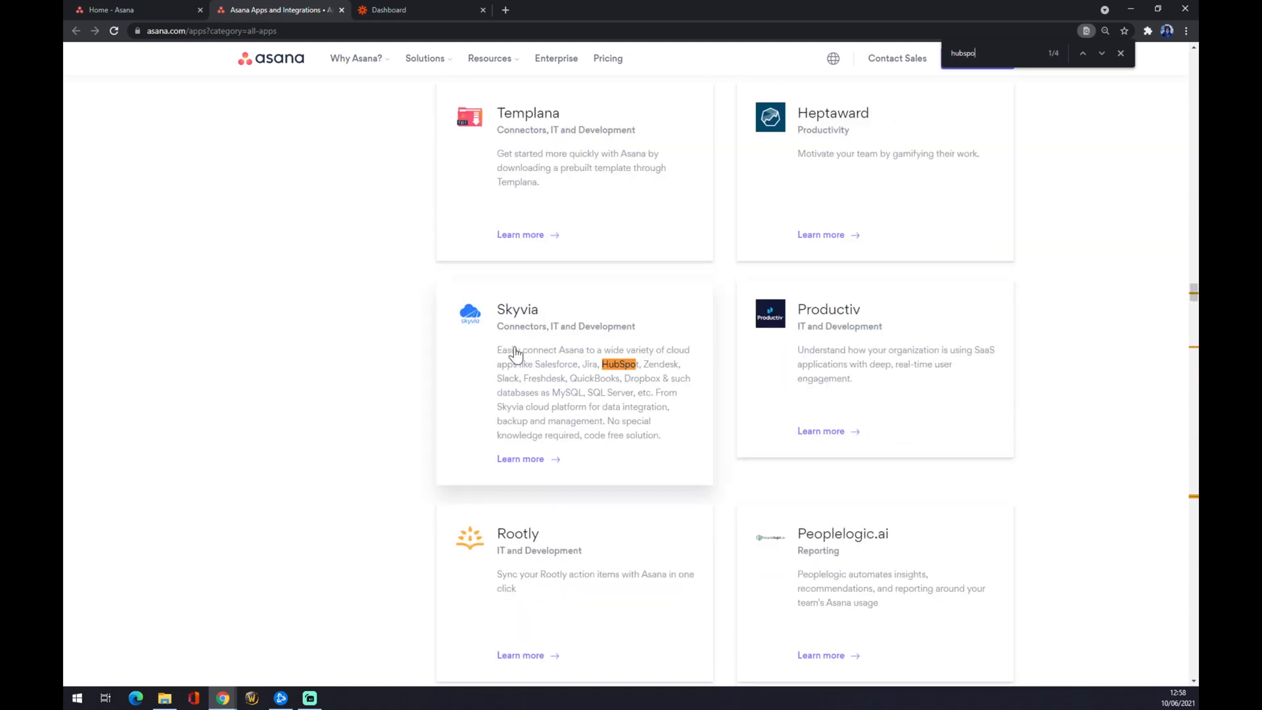
Step: Step through the 'hubspo' search matches until the HubSpot Workflows card is reached
left_click(1101, 54)
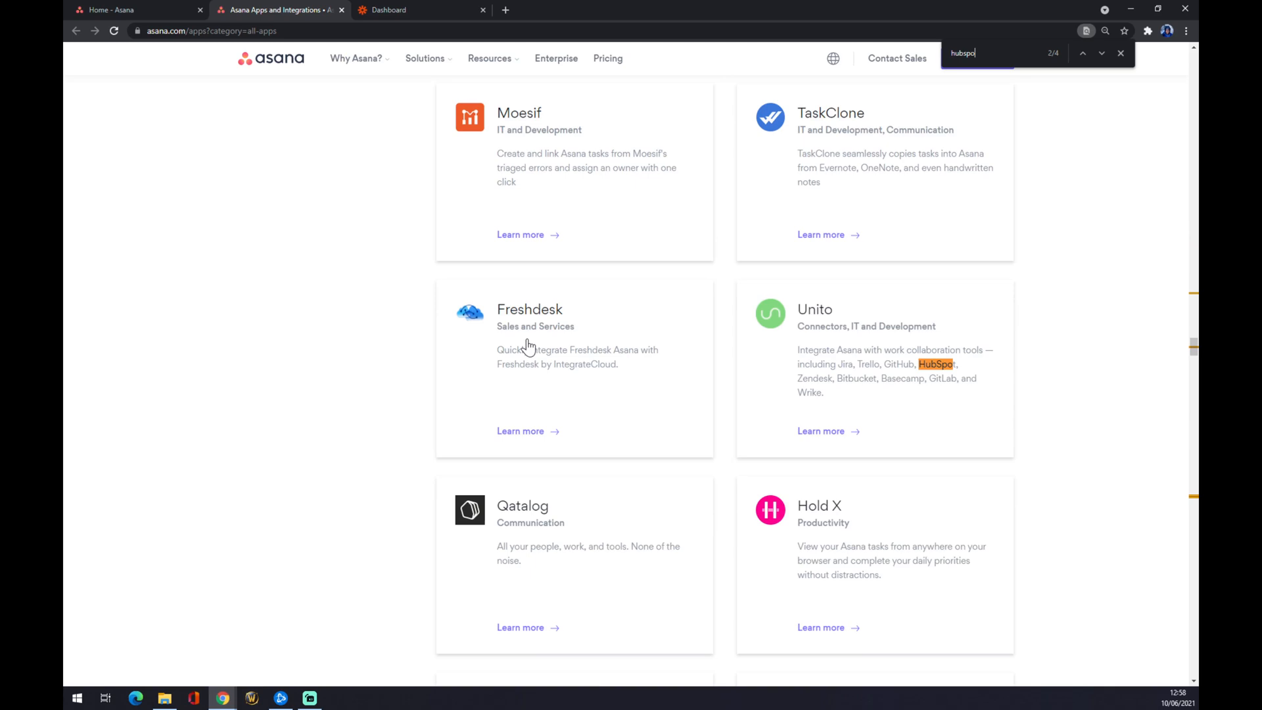
left_click(1102, 53)
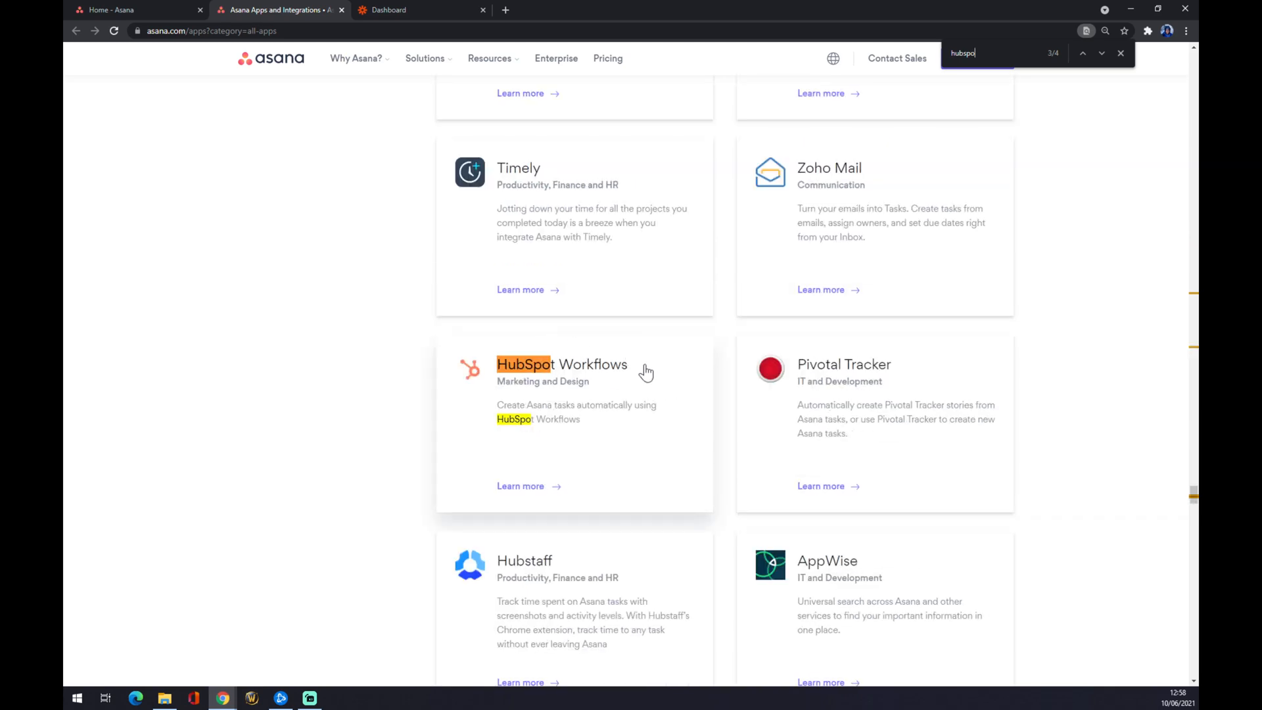
left_click(1102, 53)
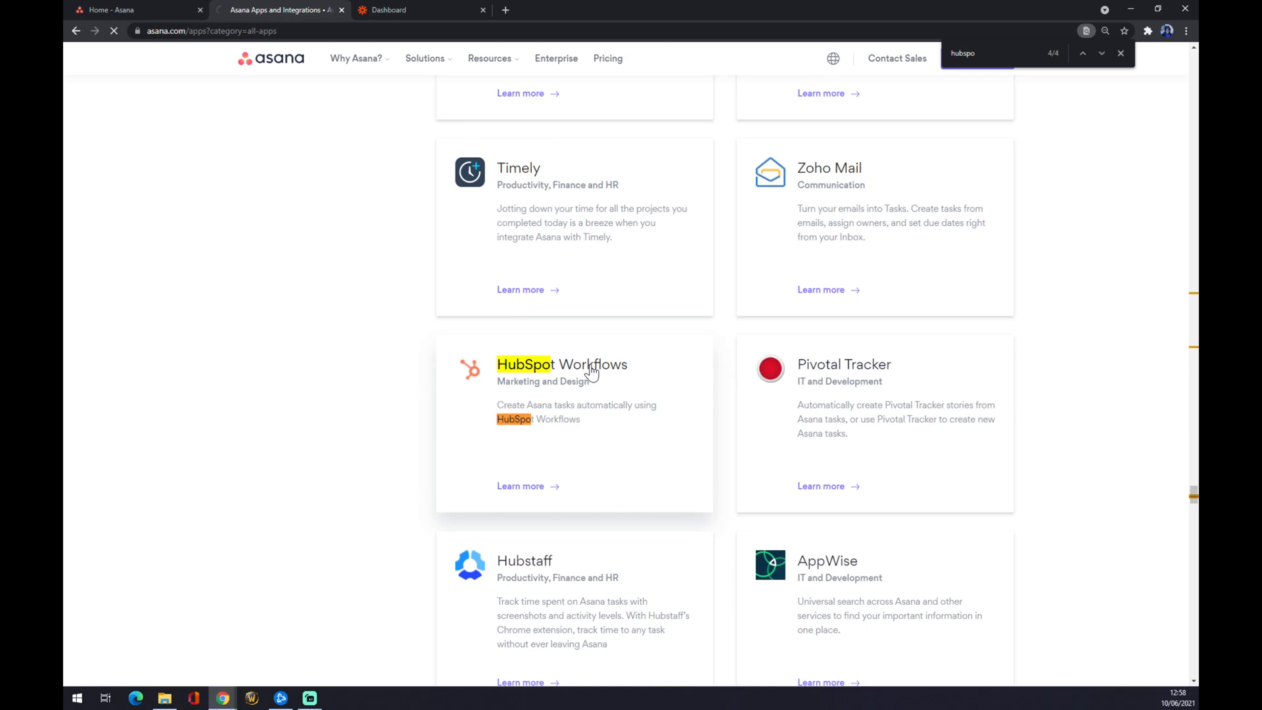
Step: Start installing Asana for HubSpot Workflows from its integration details page
left_click(525, 364)
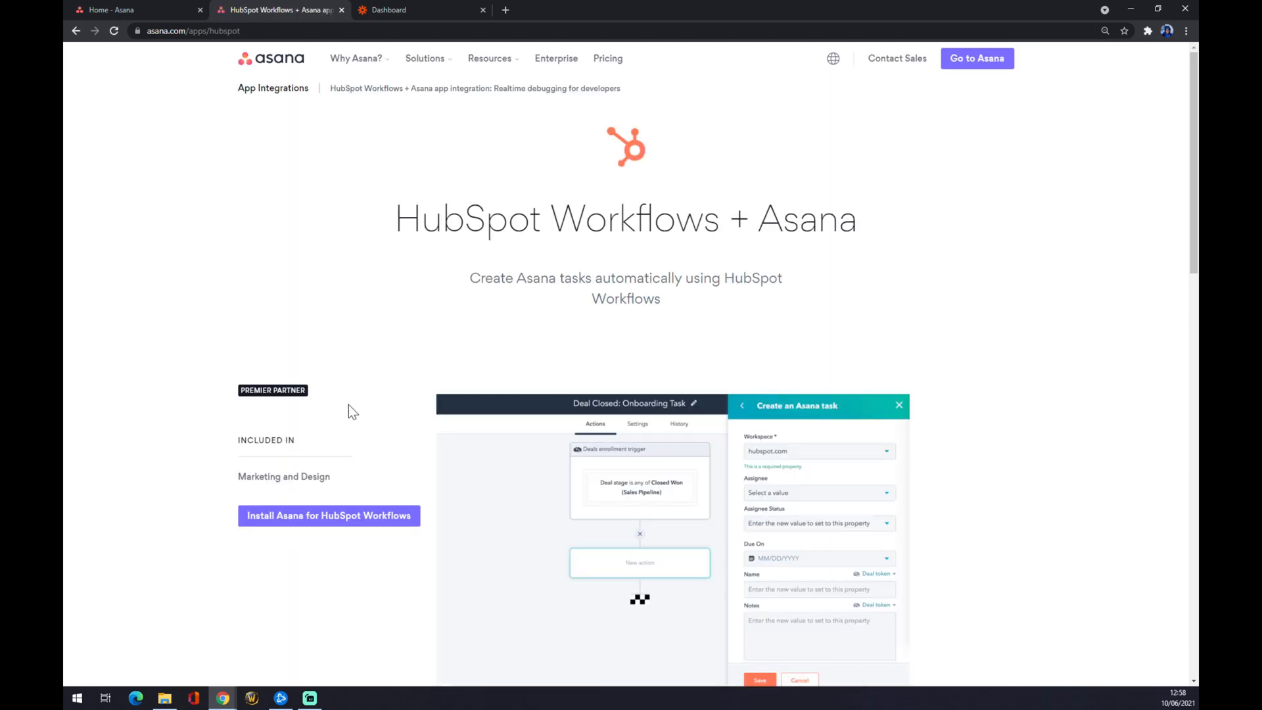
scroll("down", 3)
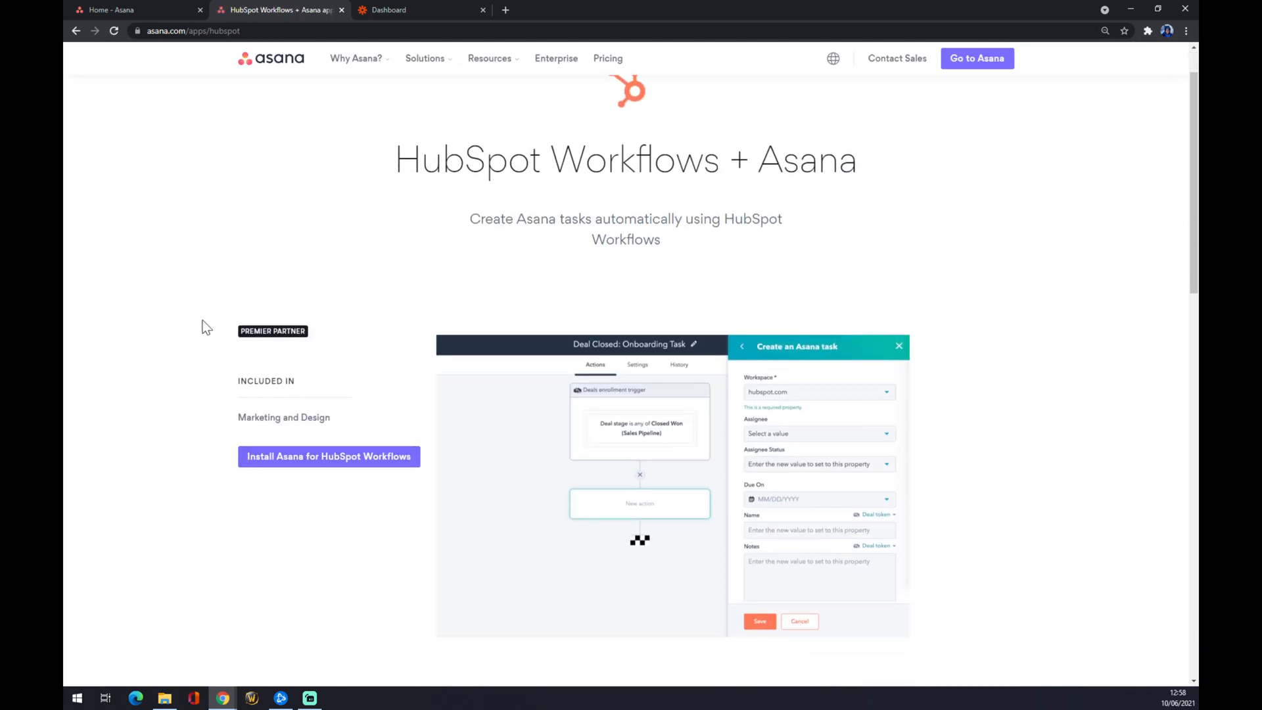
mouse_move(345, 469)
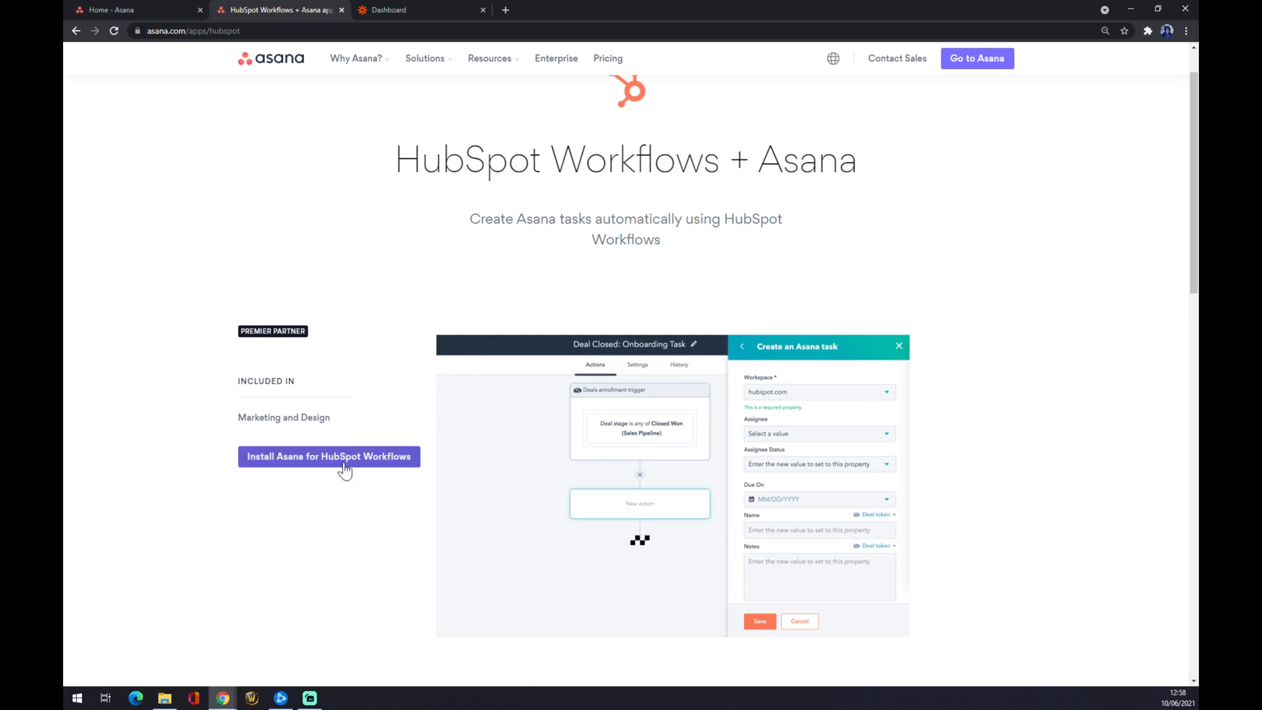
left_click(329, 456)
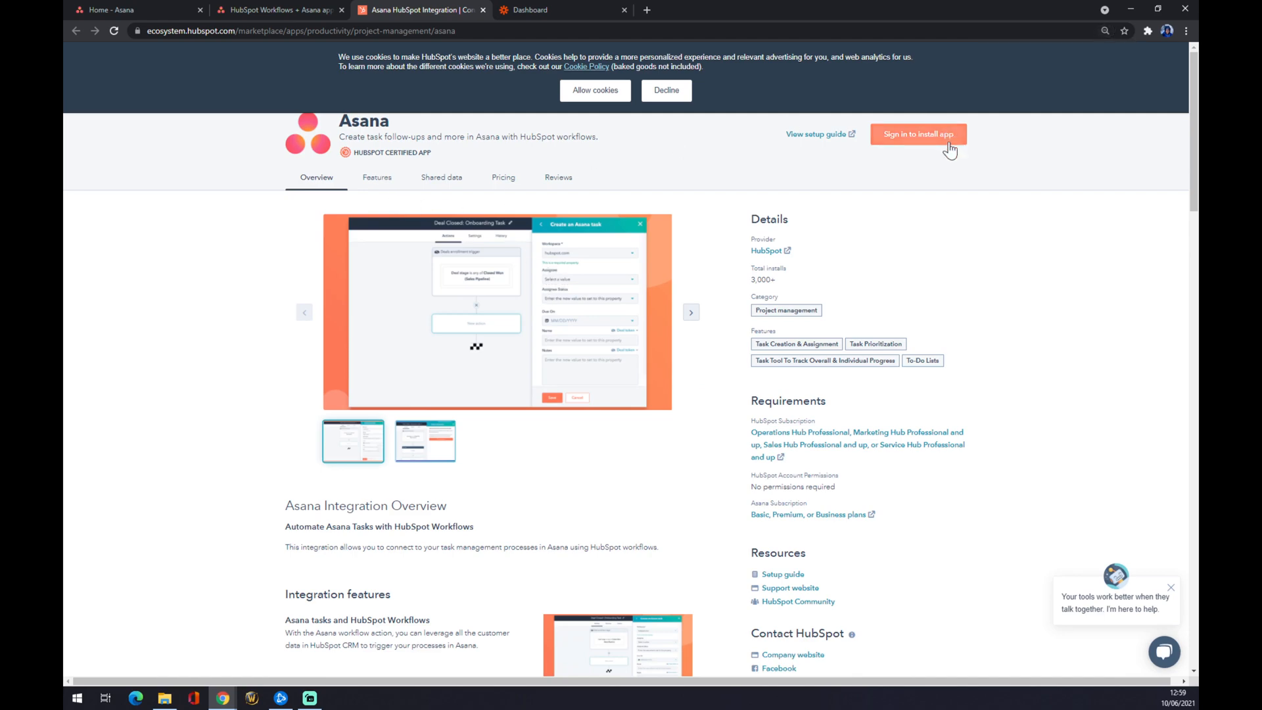
Step: Look over the HubSpot marketplace listing for the Asana app and its sign-in option
scroll("down", 3)
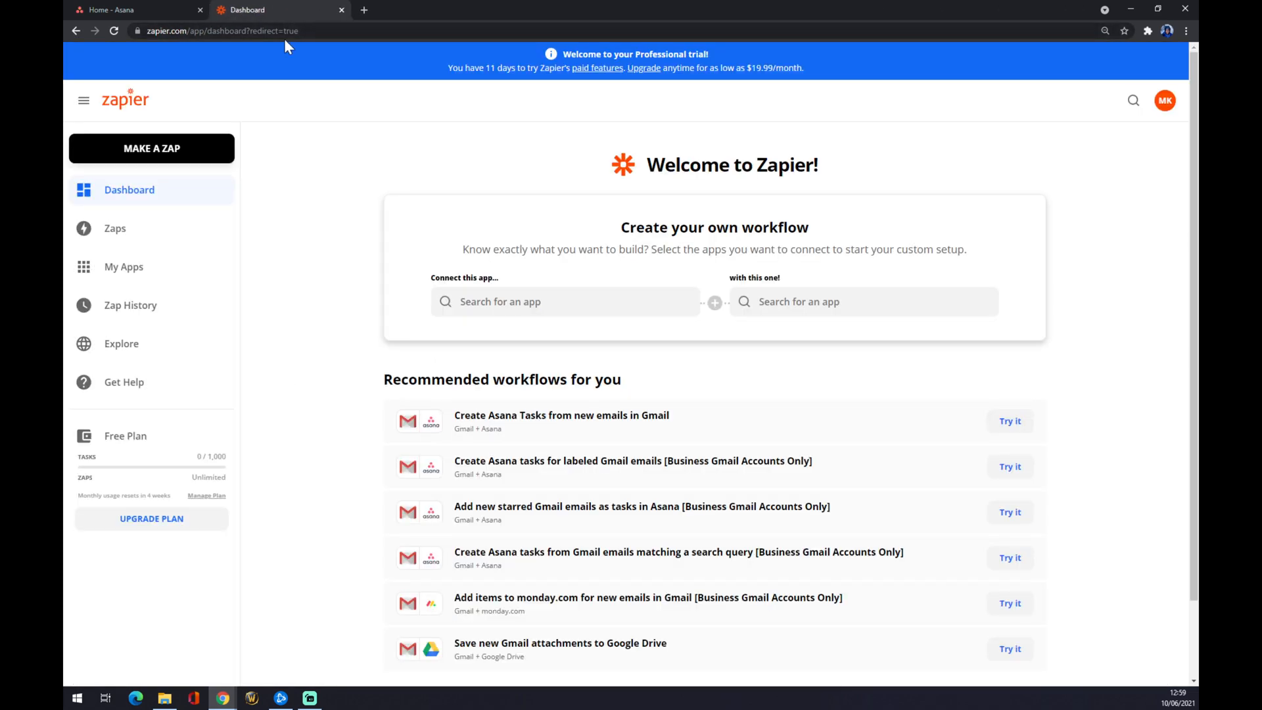
mouse_move(287, 207)
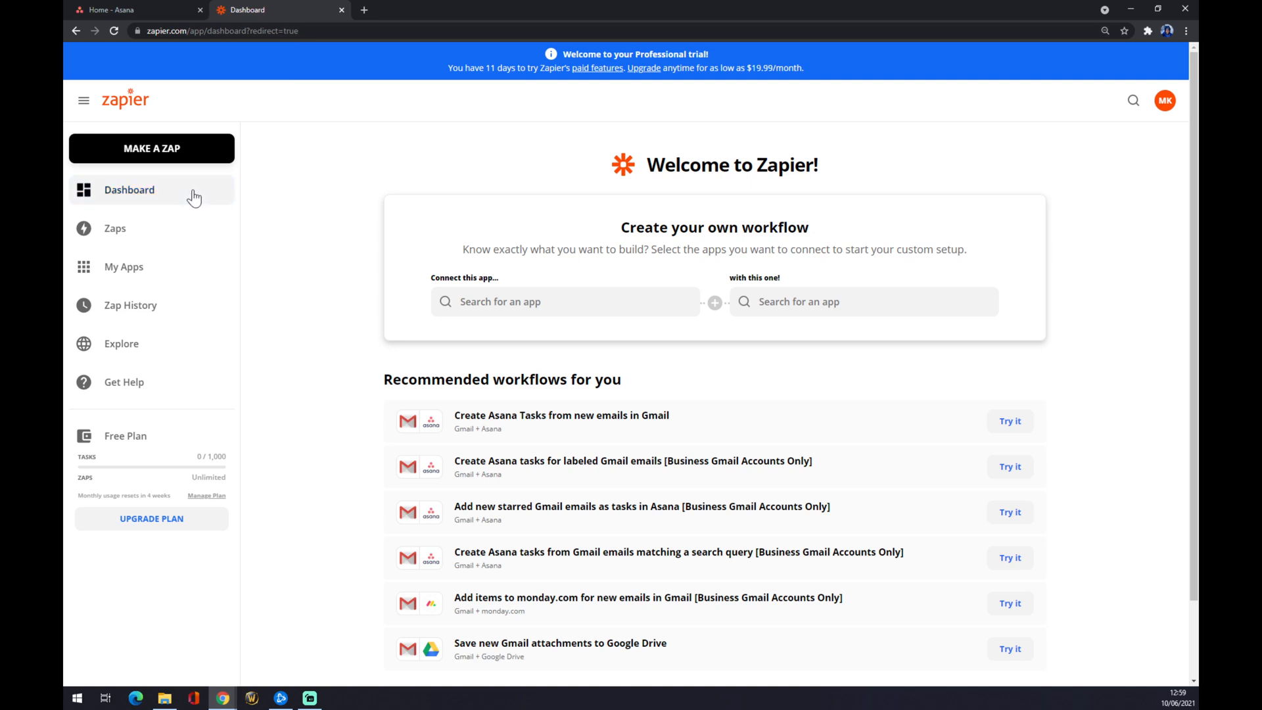
Step: Make a new Zap from the dashboard and name it 'asana to hubspot'
left_click(129, 189)
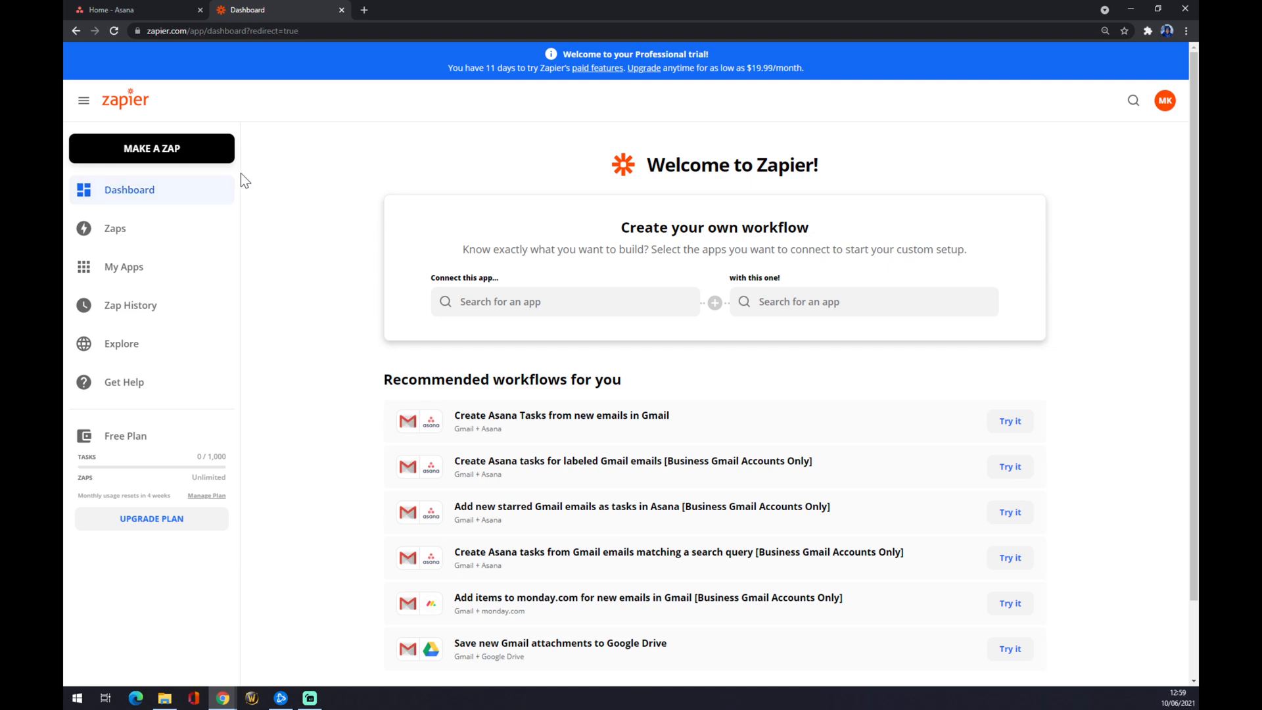
mouse_move(439, 109)
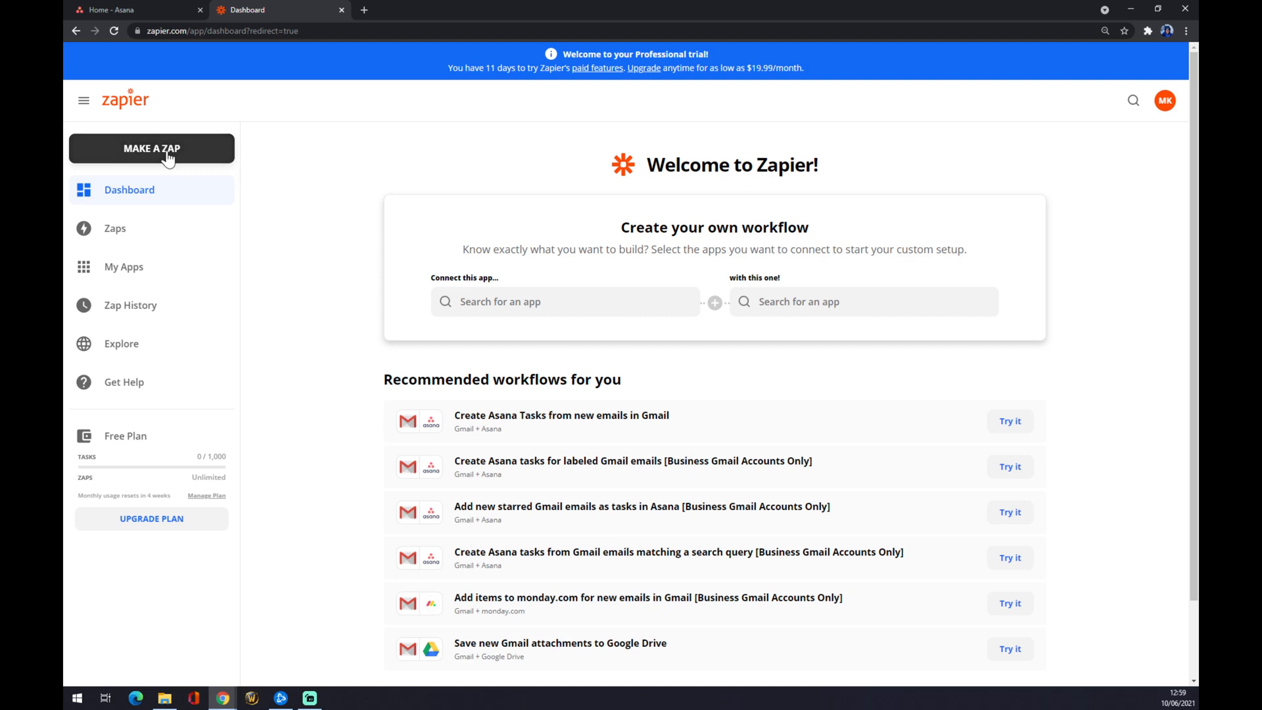
left_click(151, 149)
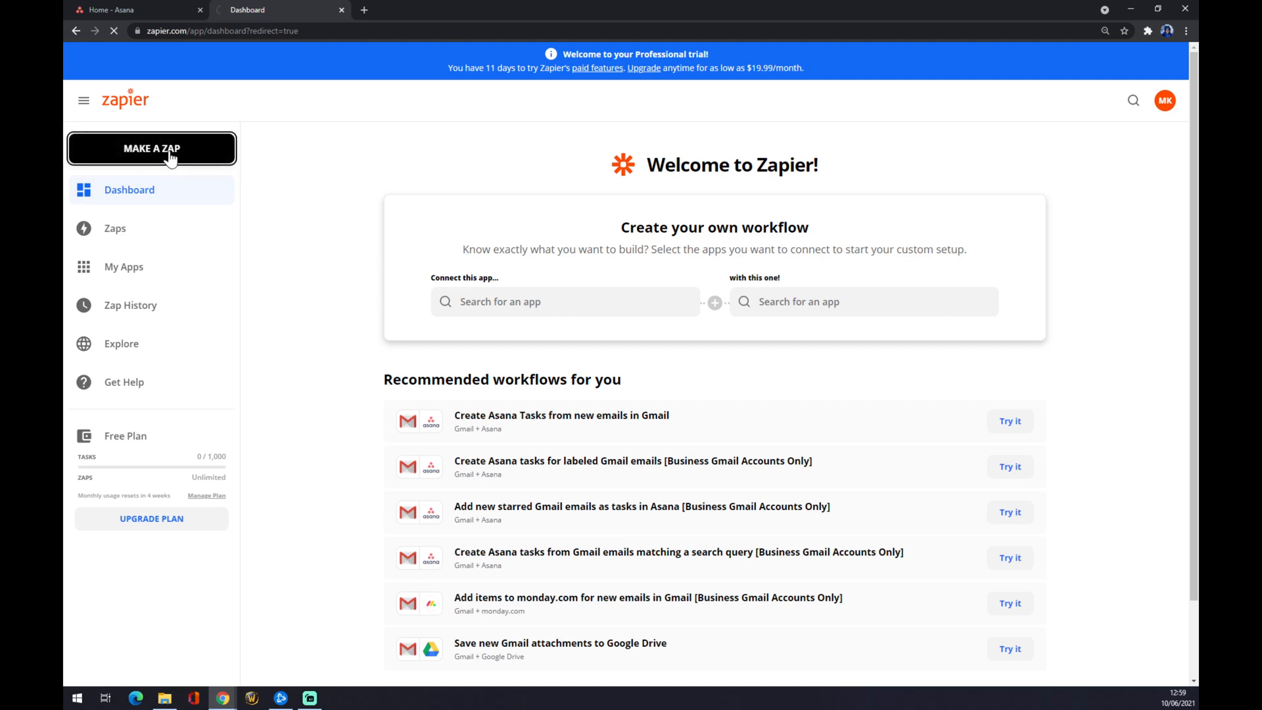
left_click(151, 149)
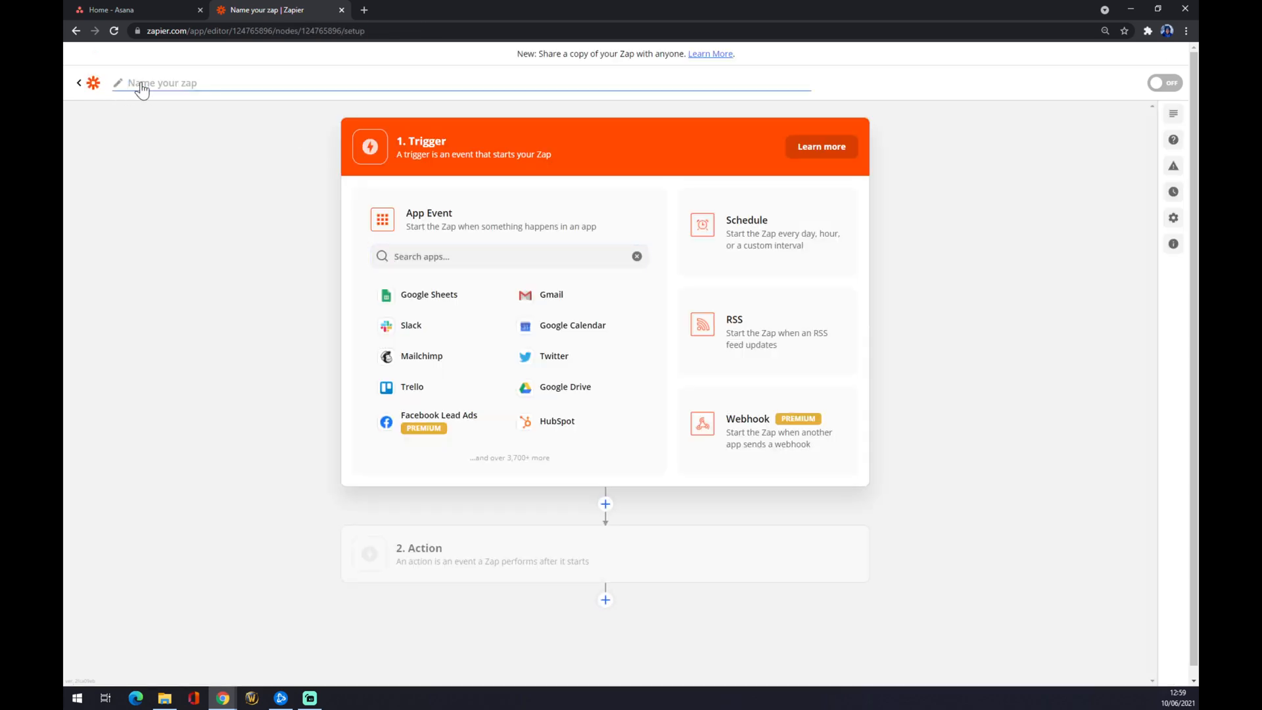
type("asana to")
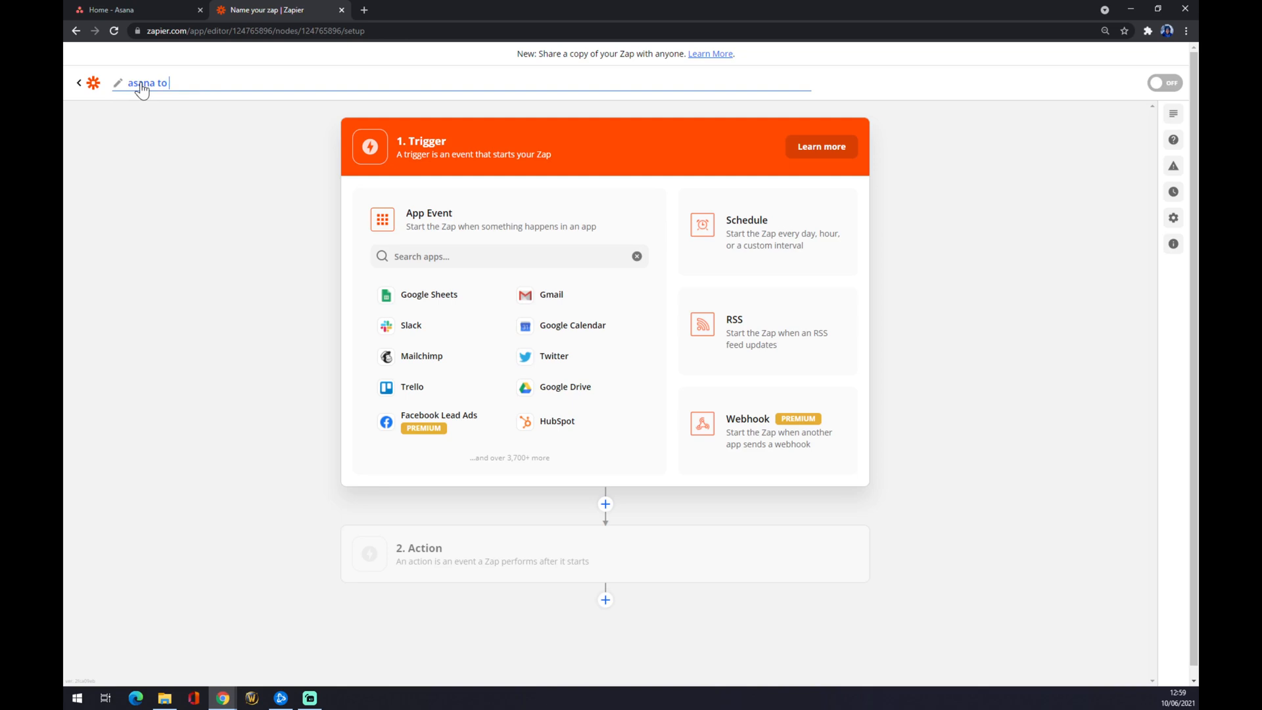
type("hubspot")
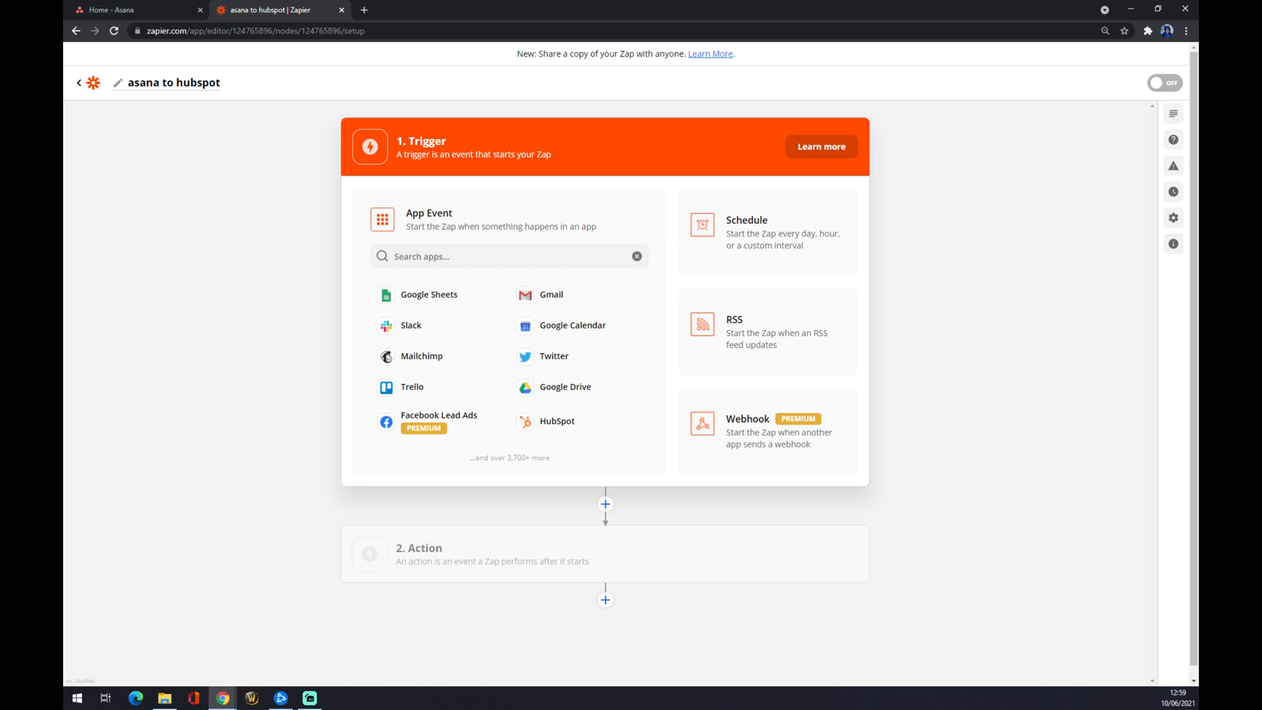
Step: Set the trigger to Asana's New User event and continue to account selection
left_click(509, 256)
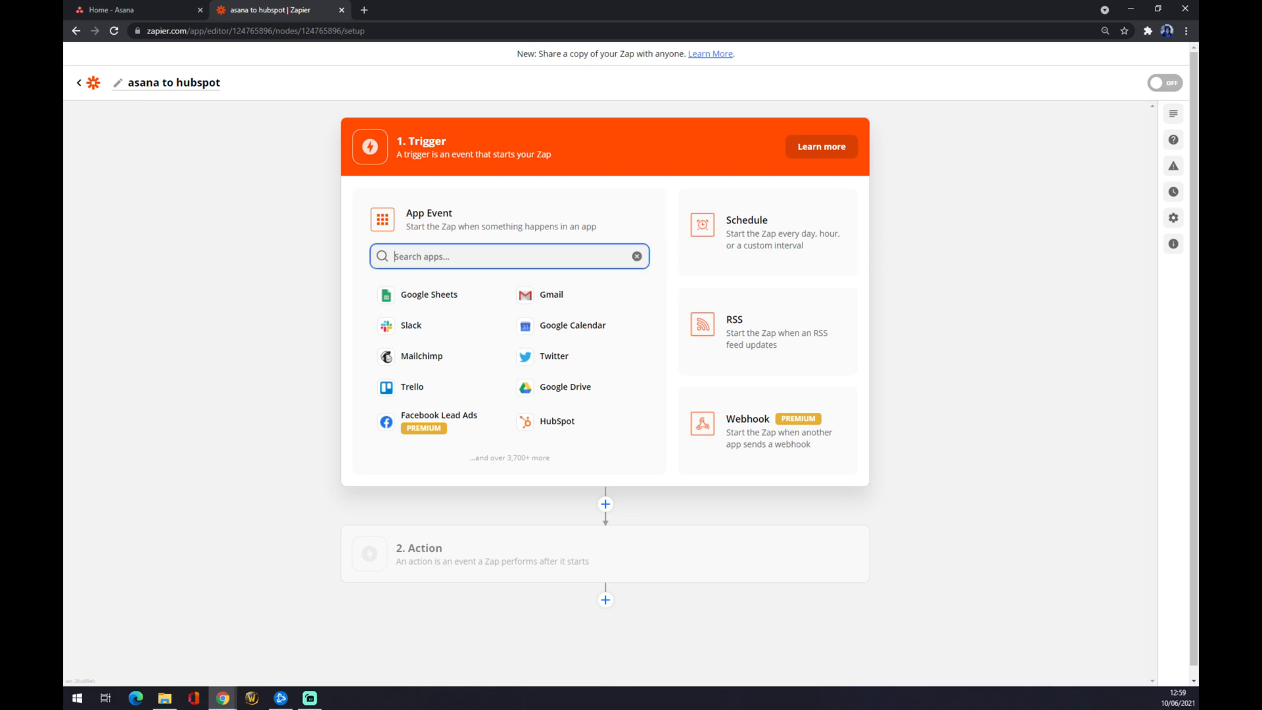
type("asana")
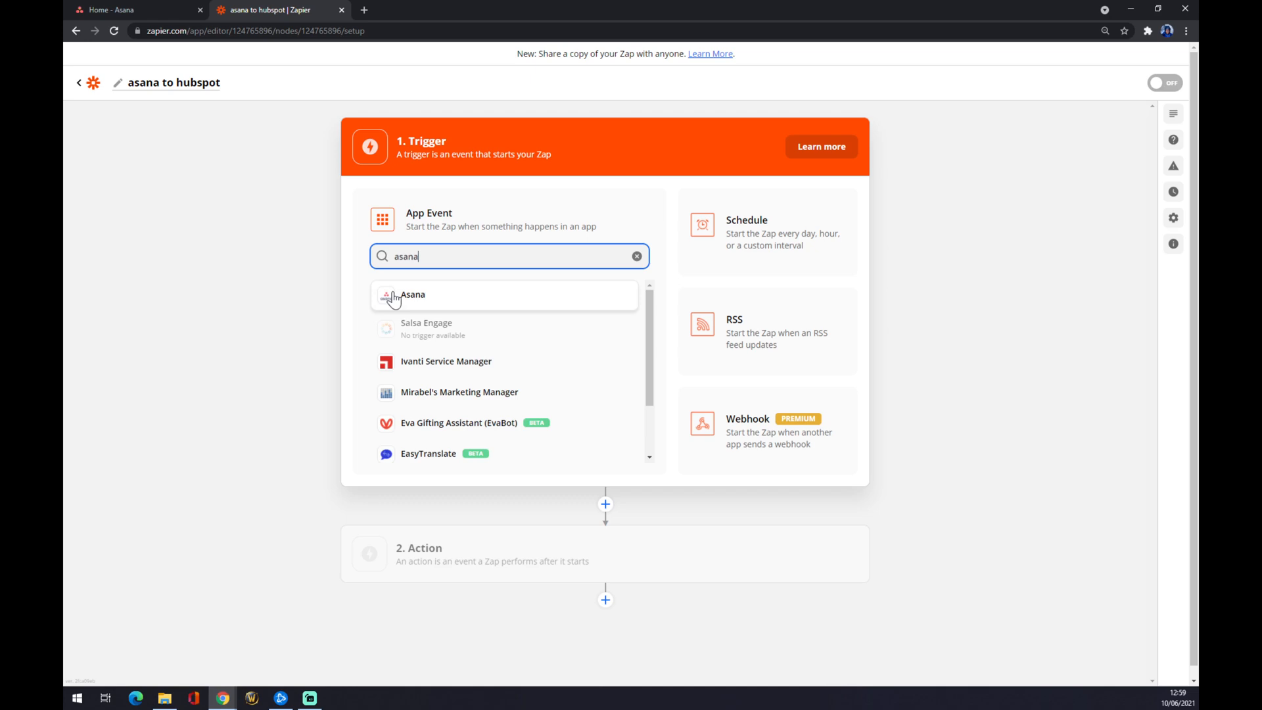
left_click(413, 293)
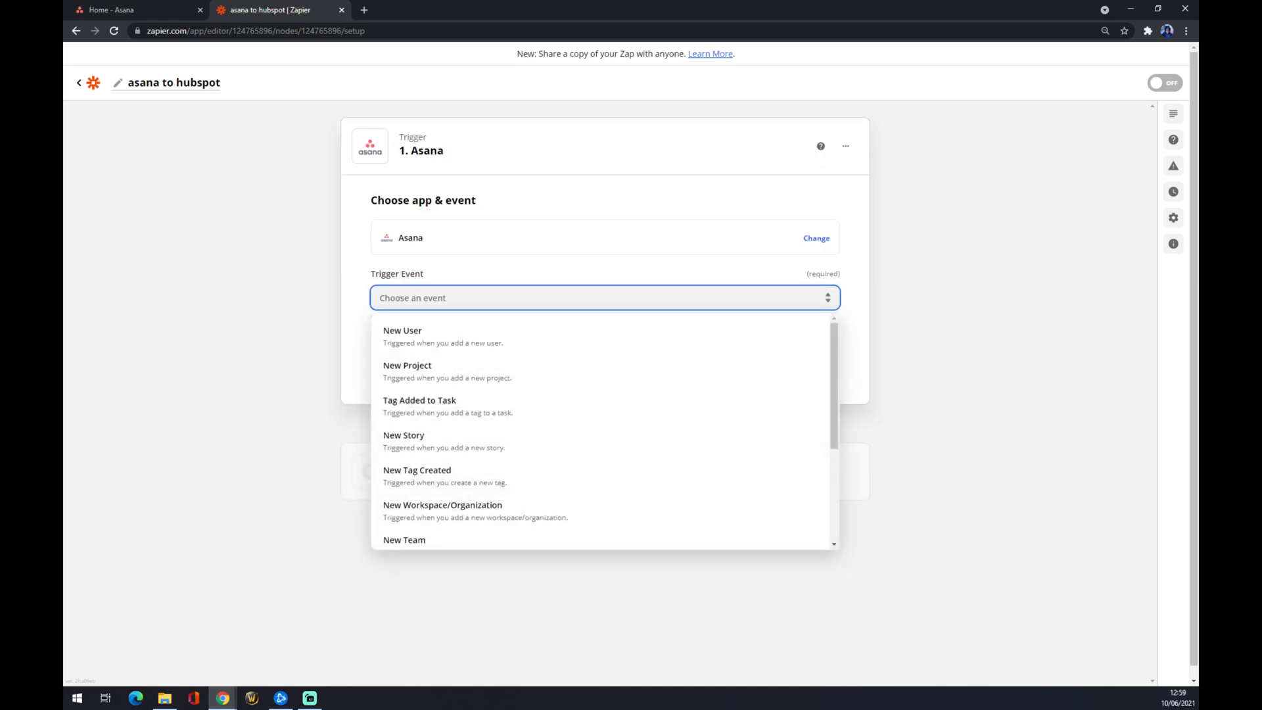
mouse_move(439, 337)
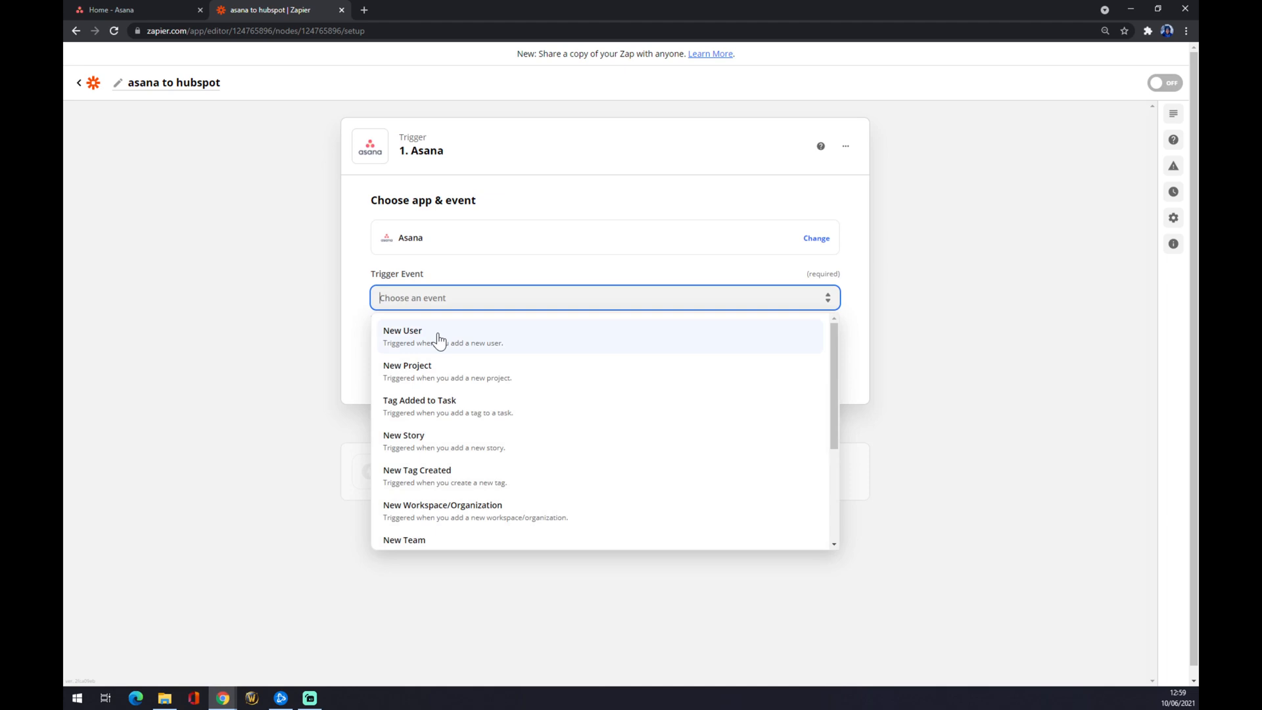
mouse_move(443, 343)
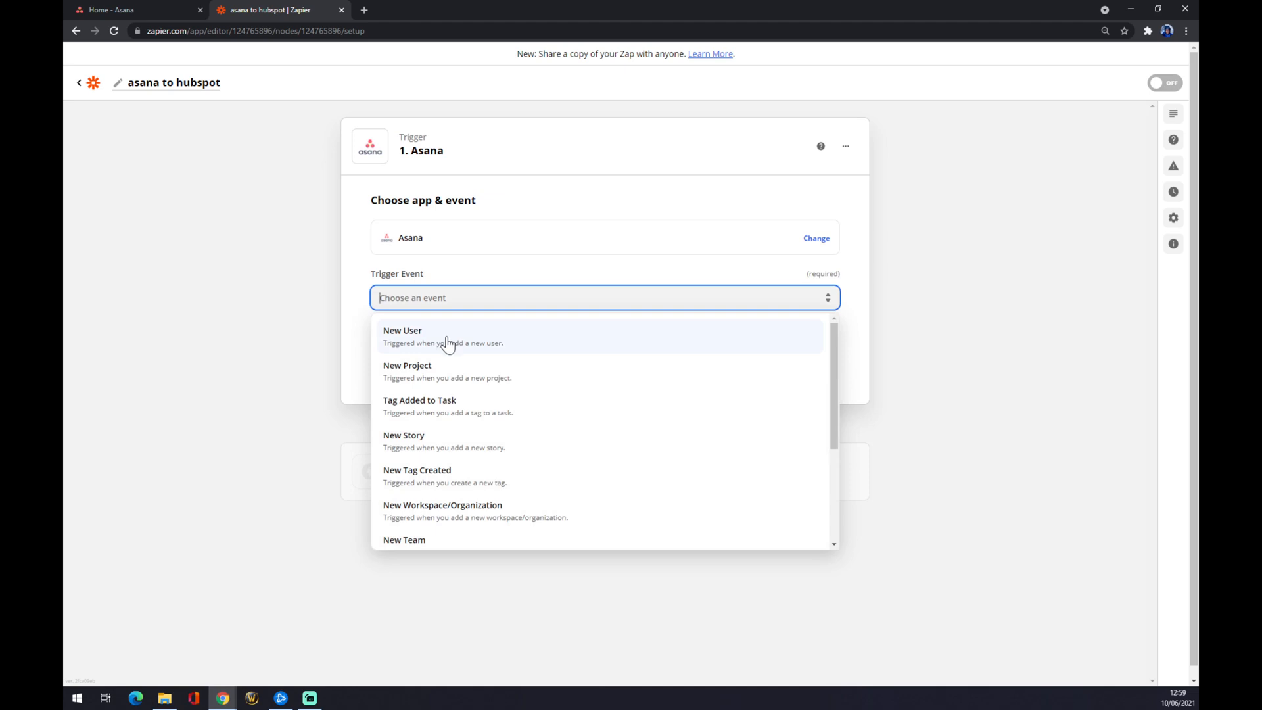
scroll("down", 3)
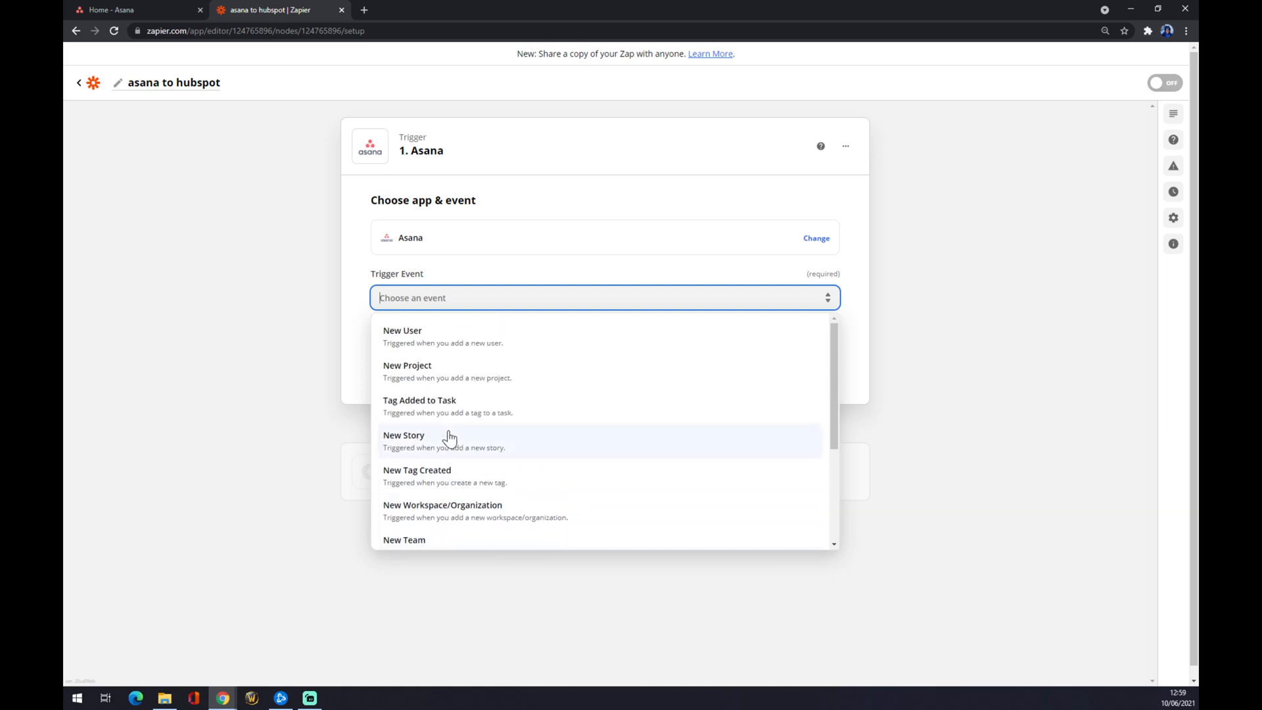
left_click(403, 335)
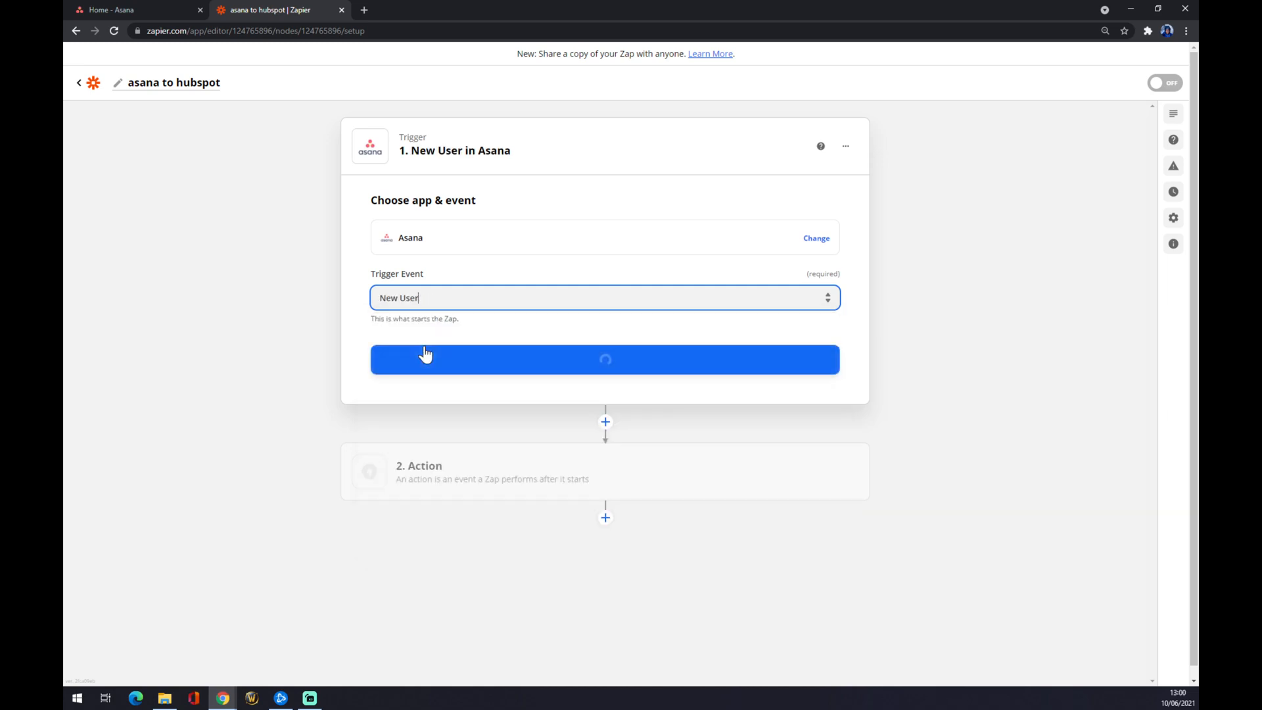
left_click(604, 360)
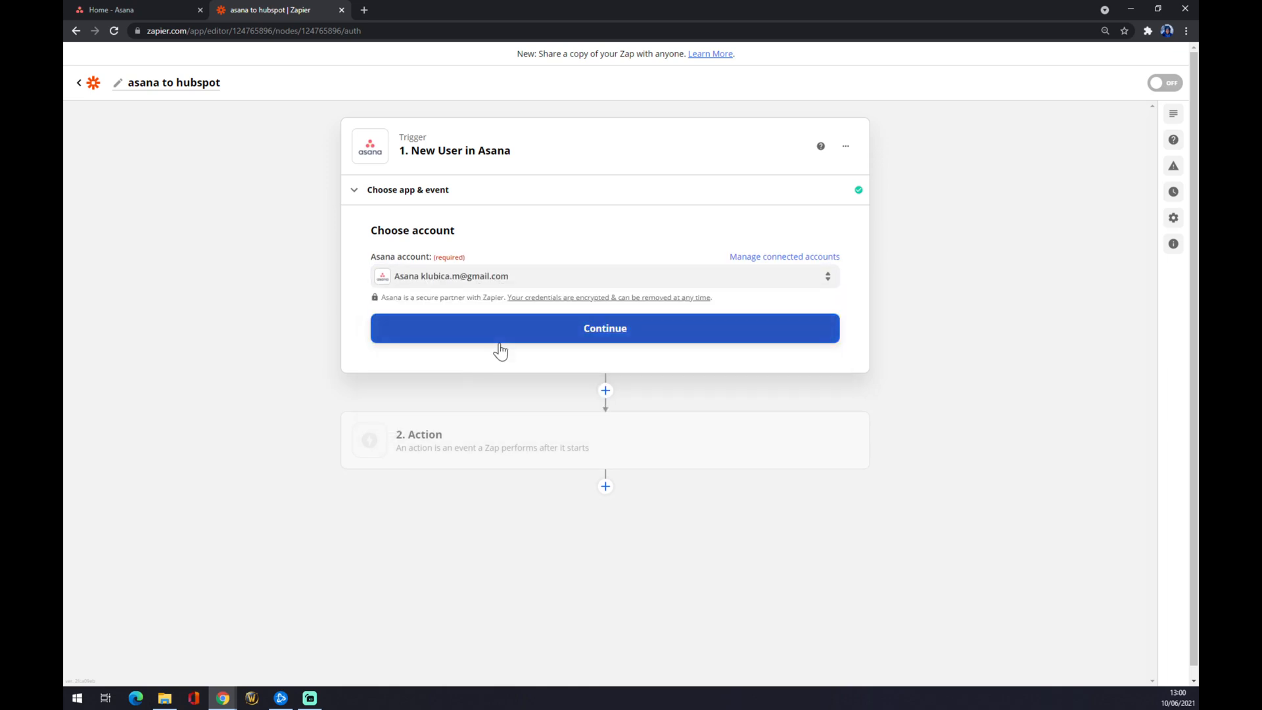
Step: Use the connected Asana account with the Marketing workspace and proceed to the Action step
left_click(605, 327)
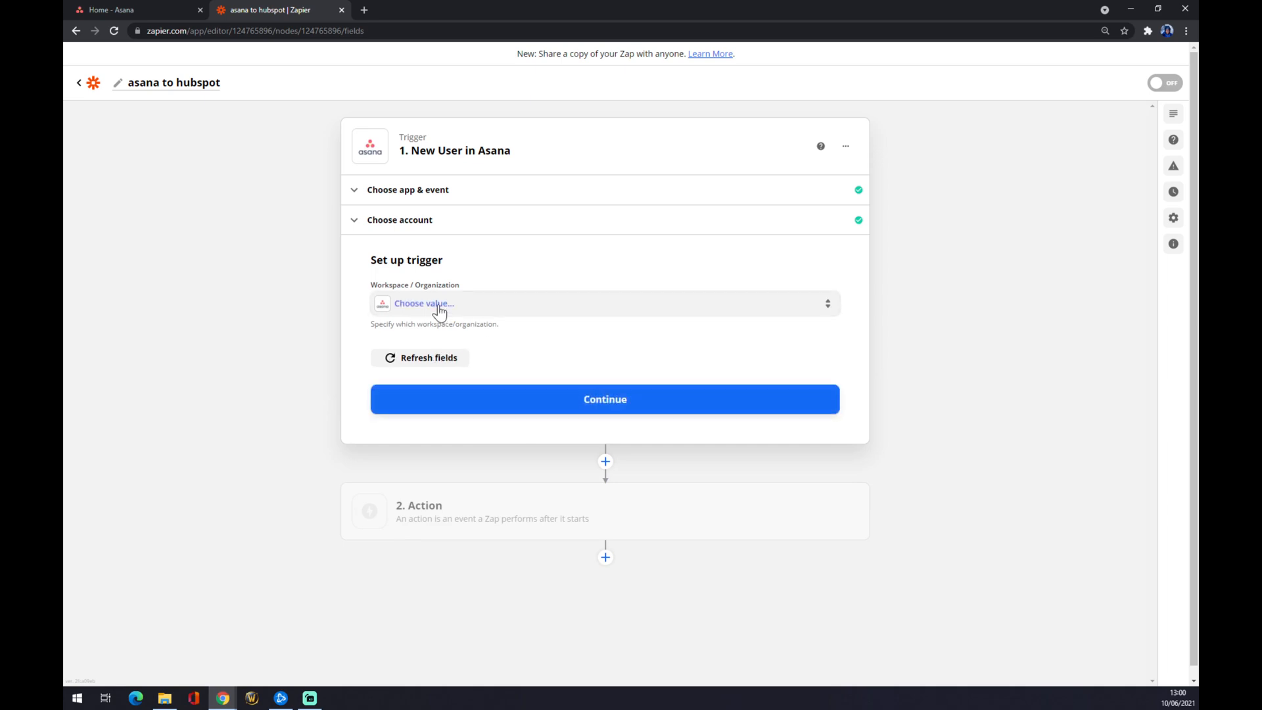
left_click(424, 302)
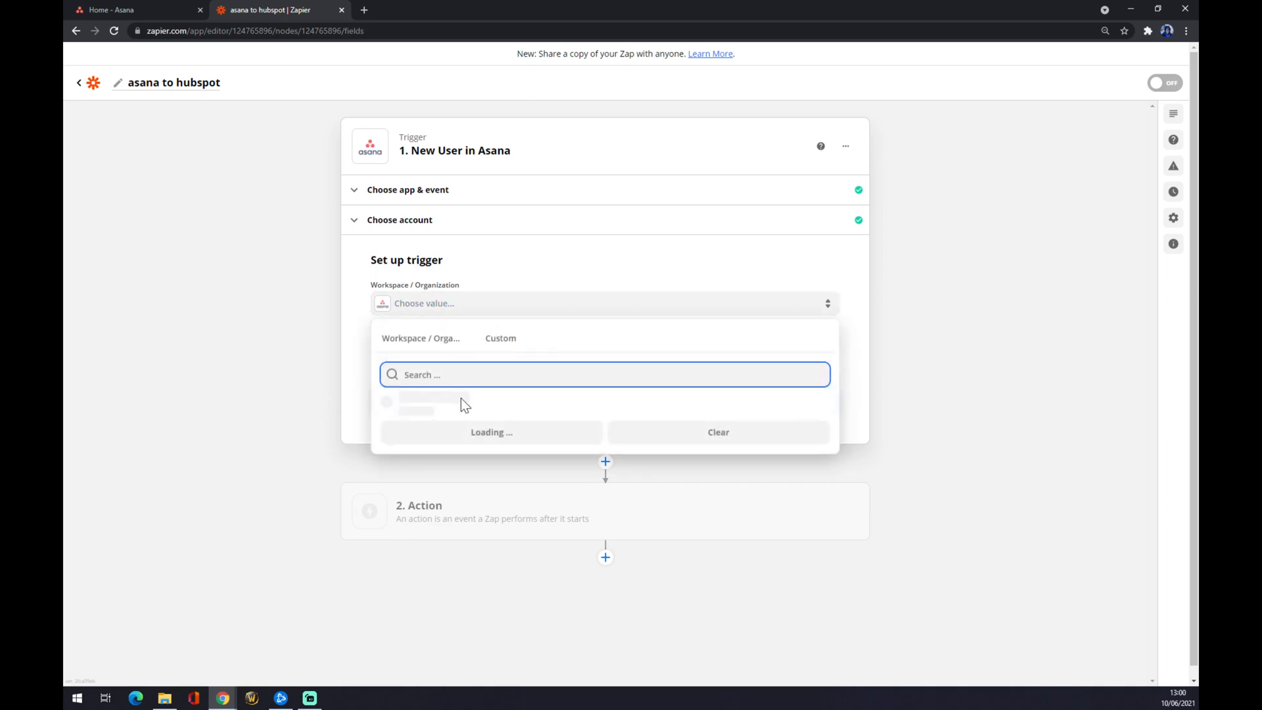
left_click(416, 404)
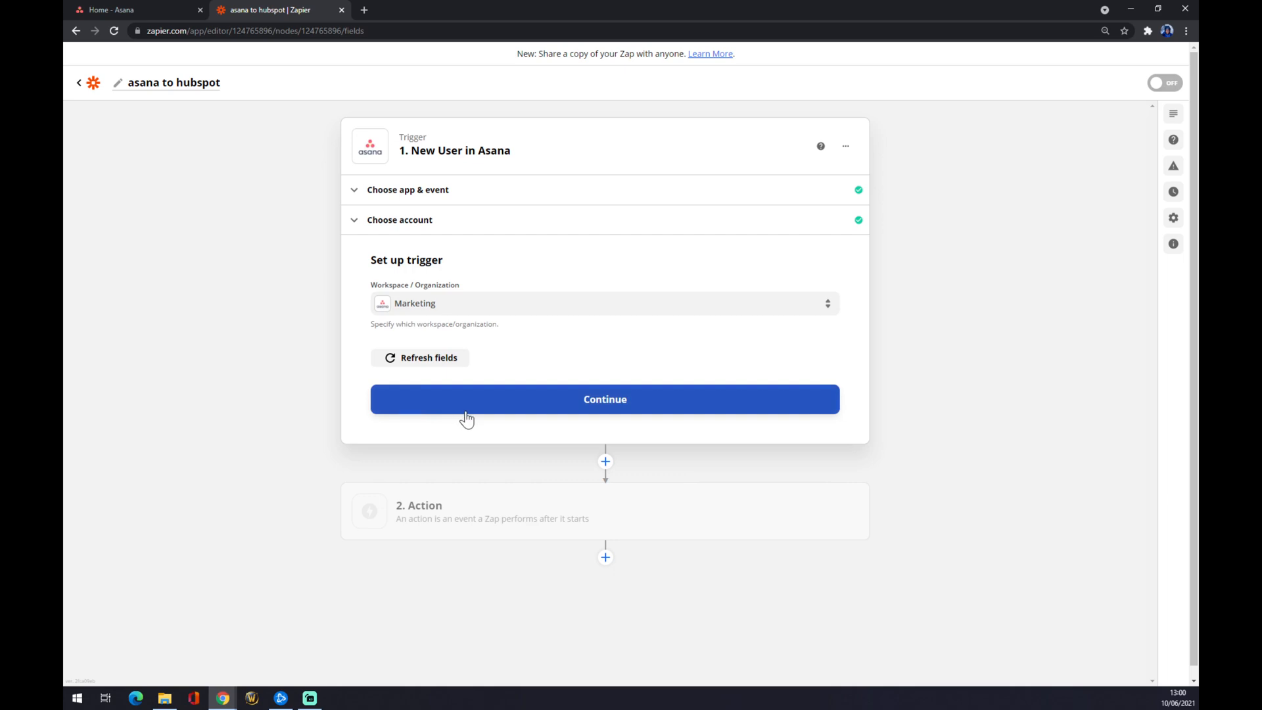
left_click(605, 399)
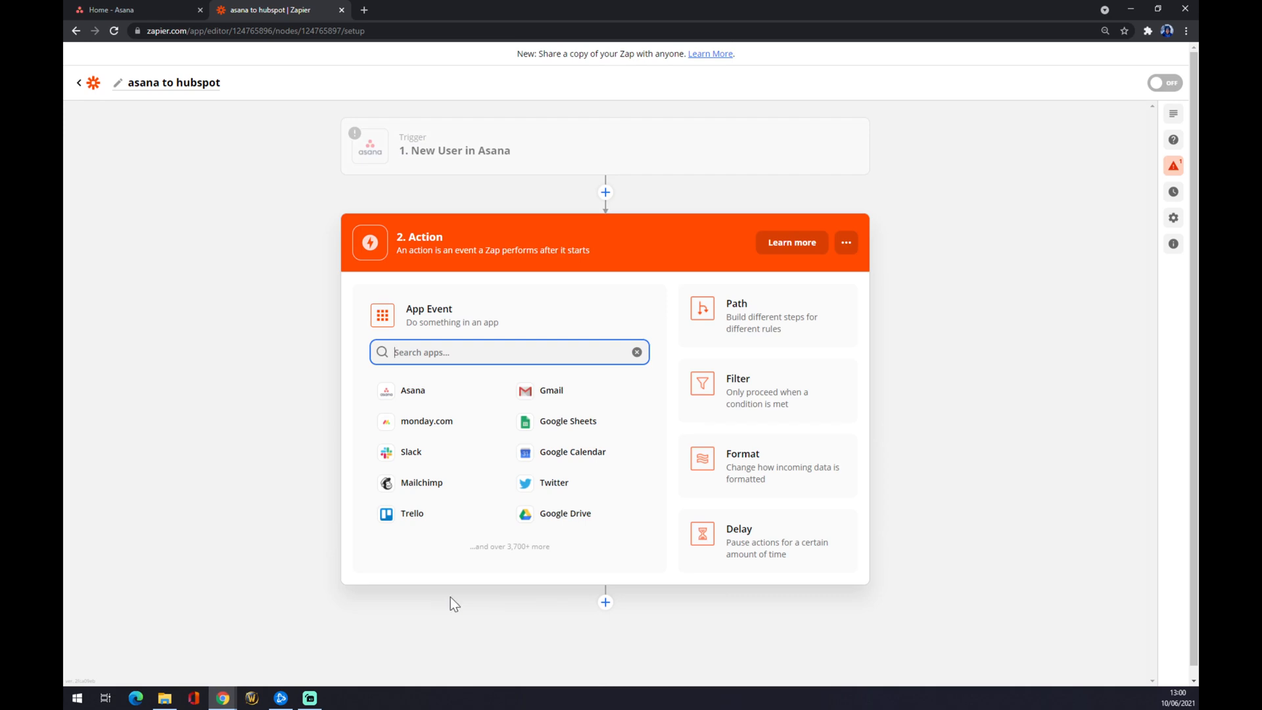
Step: Choose HubSpot as the action app with Create Contact as its event
type("hubspot")
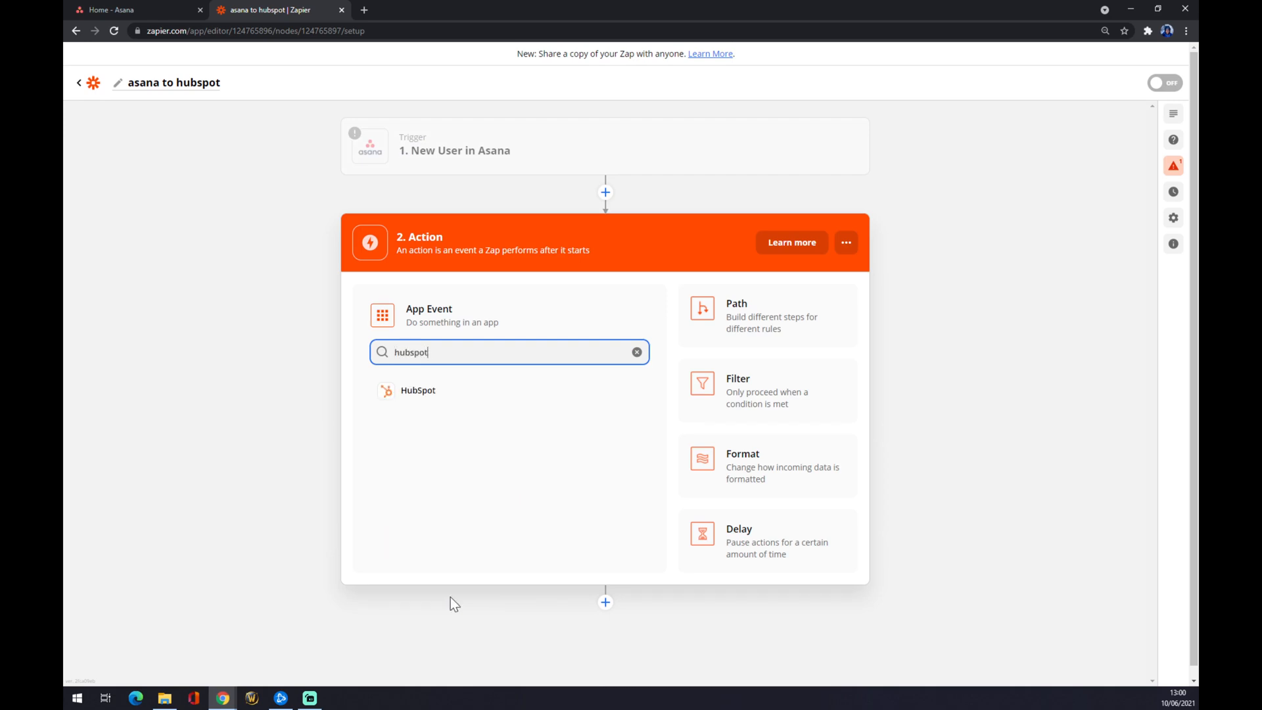
left_click(418, 389)
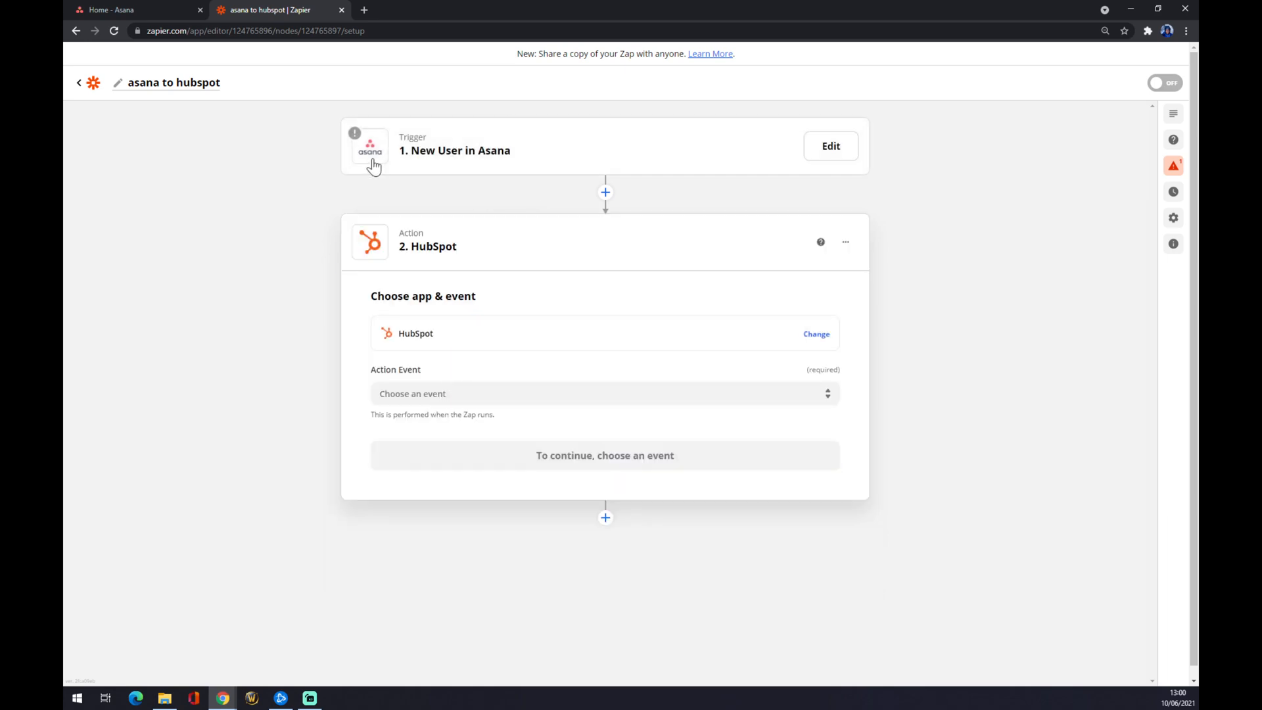
mouse_move(453, 163)
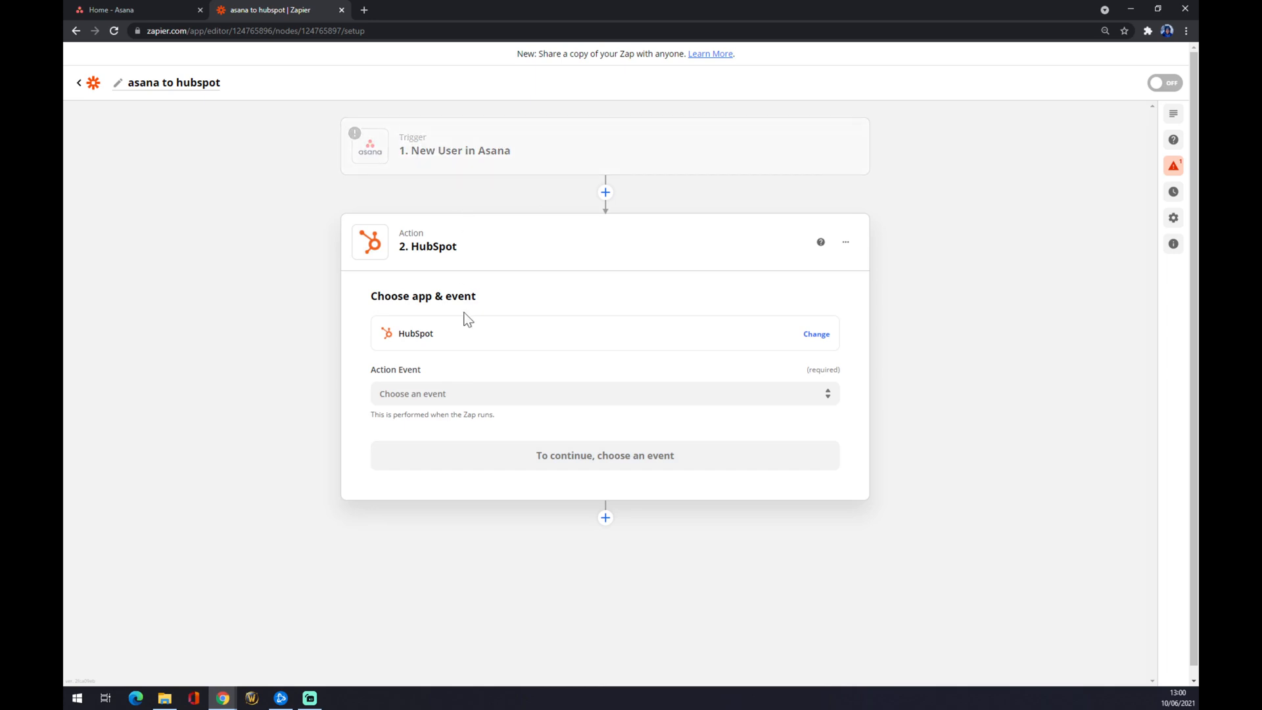
left_click(605, 393)
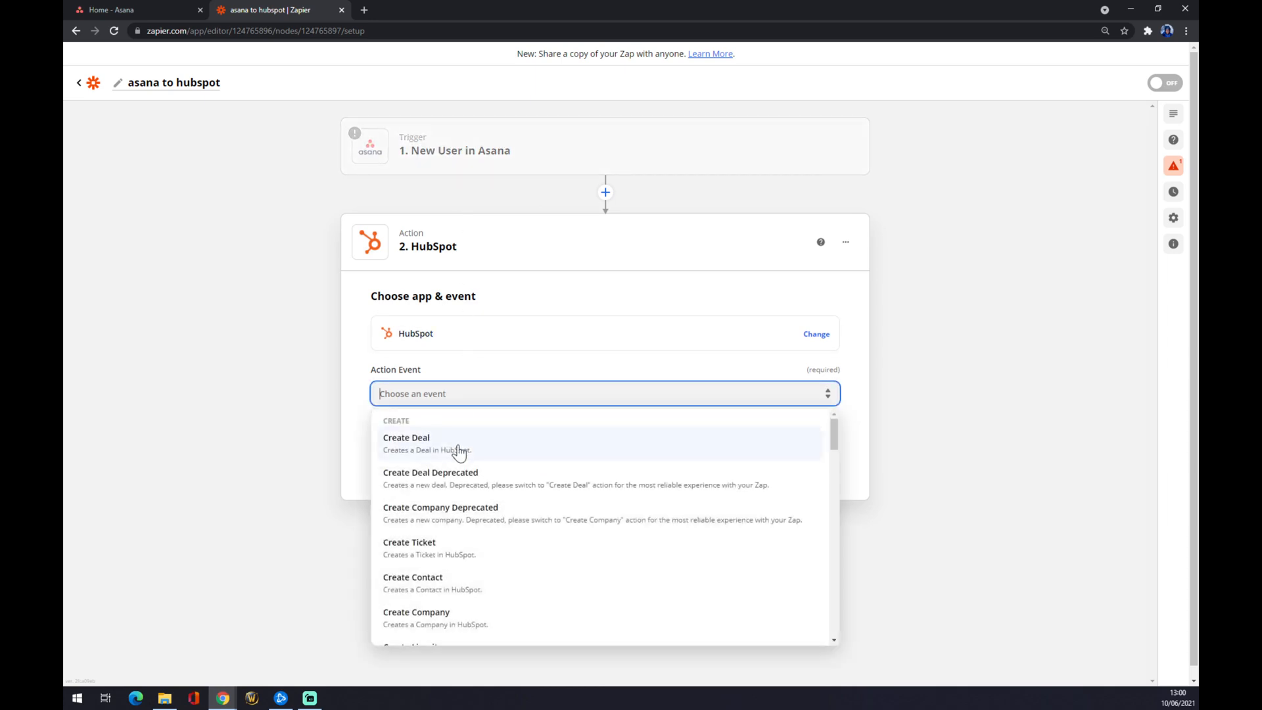
mouse_move(460, 597)
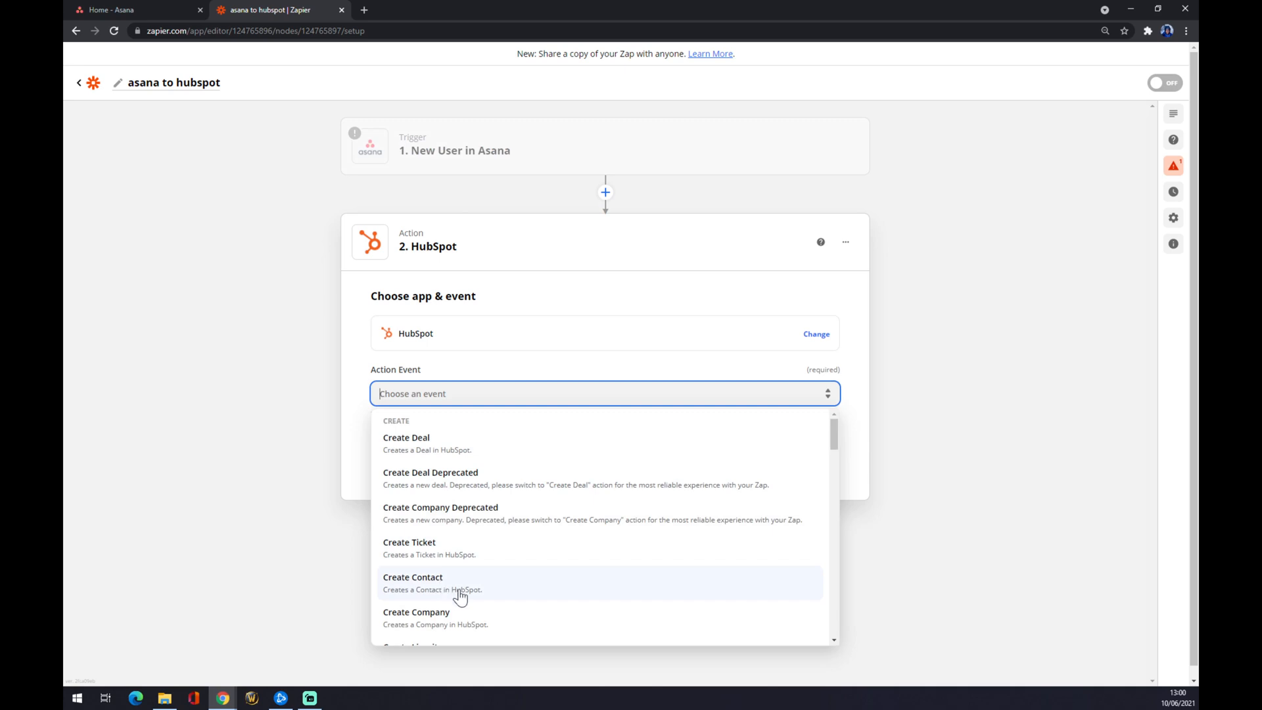
left_click(413, 577)
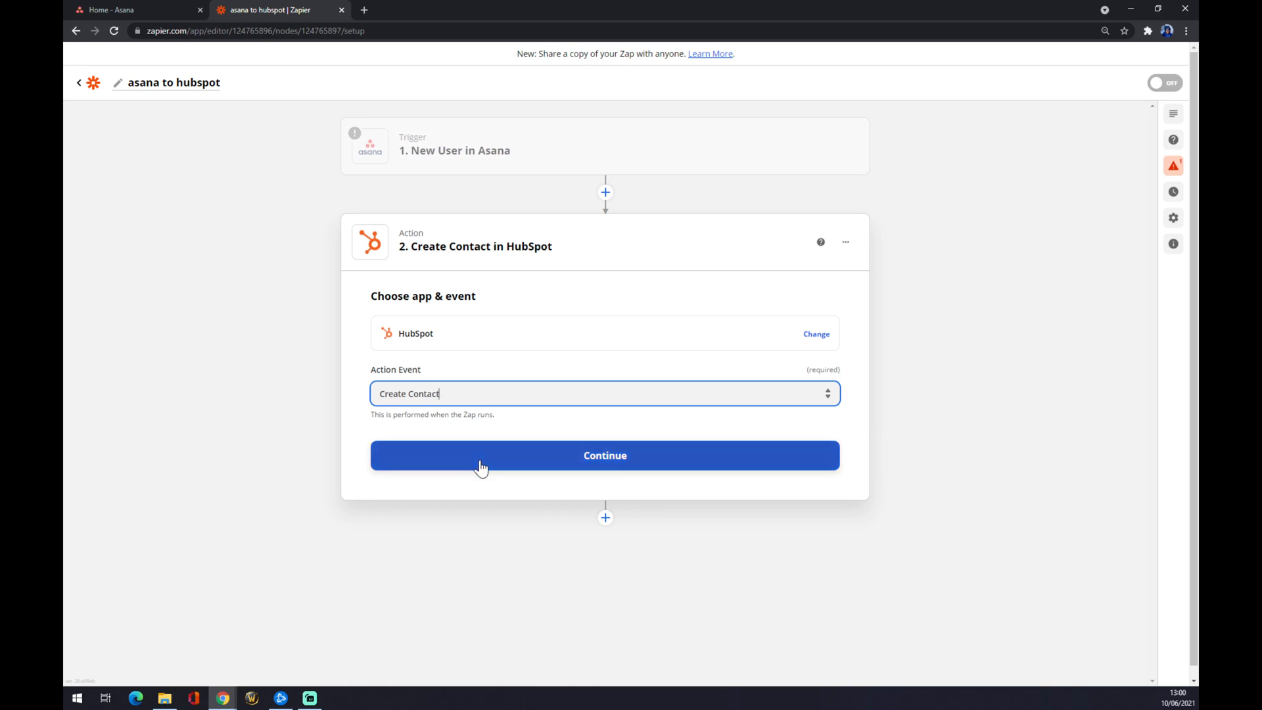
Step: Continue past the Create Contact event to the HubSpot account sign-in step
left_click(605, 455)
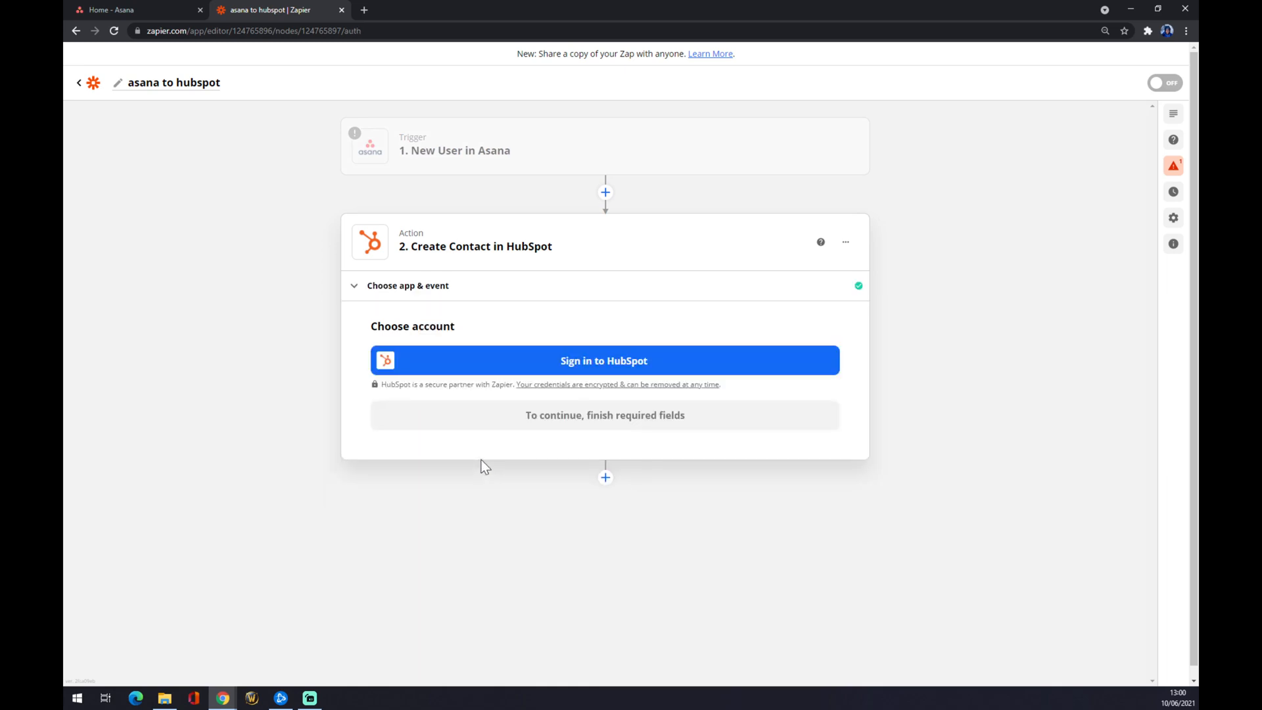
mouse_move(468, 363)
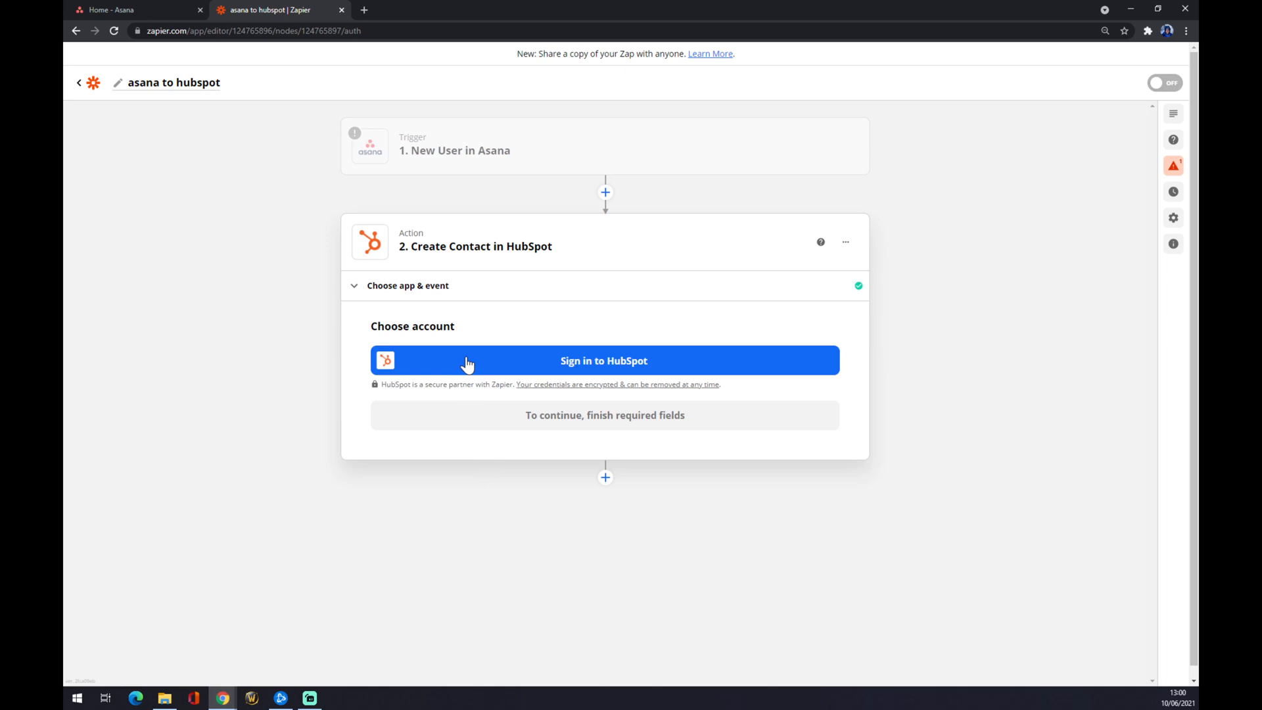